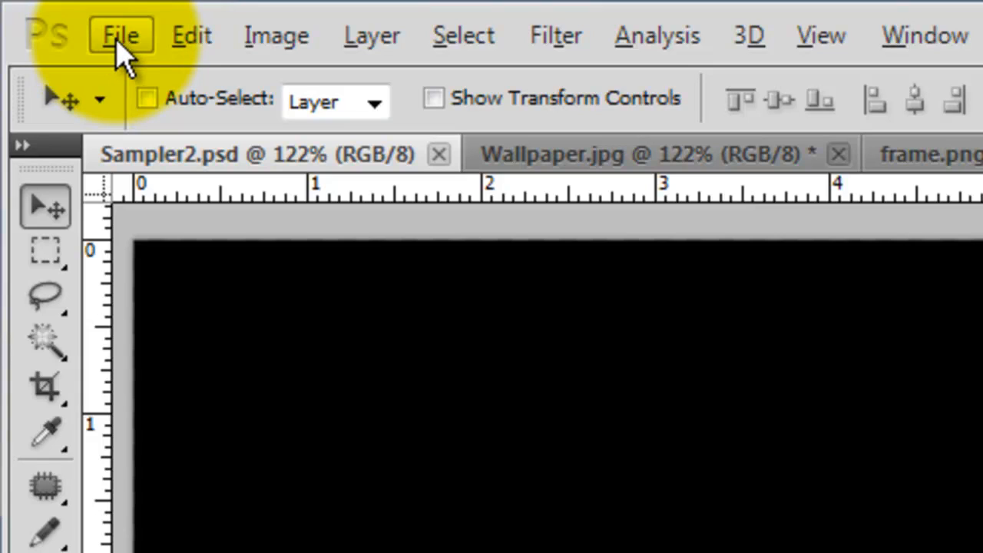
mouse_move(119, 57)
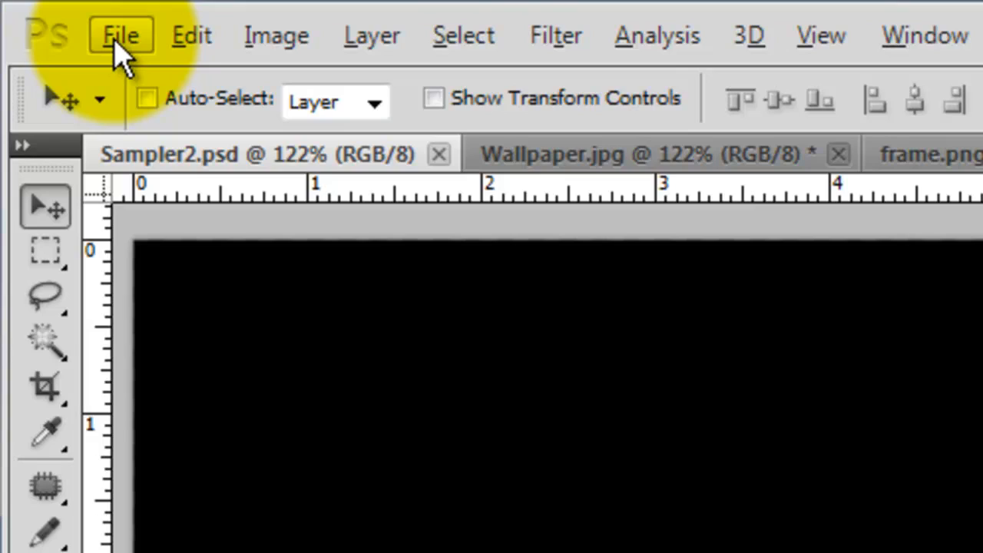
Create a new tiny document 10 pixels wide with a white background
click(120, 35)
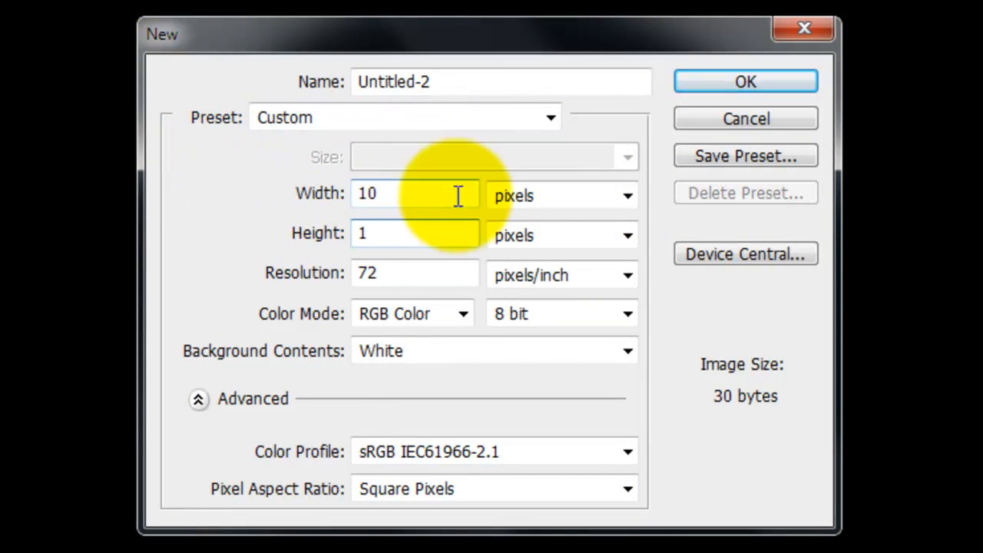
click(744, 81)
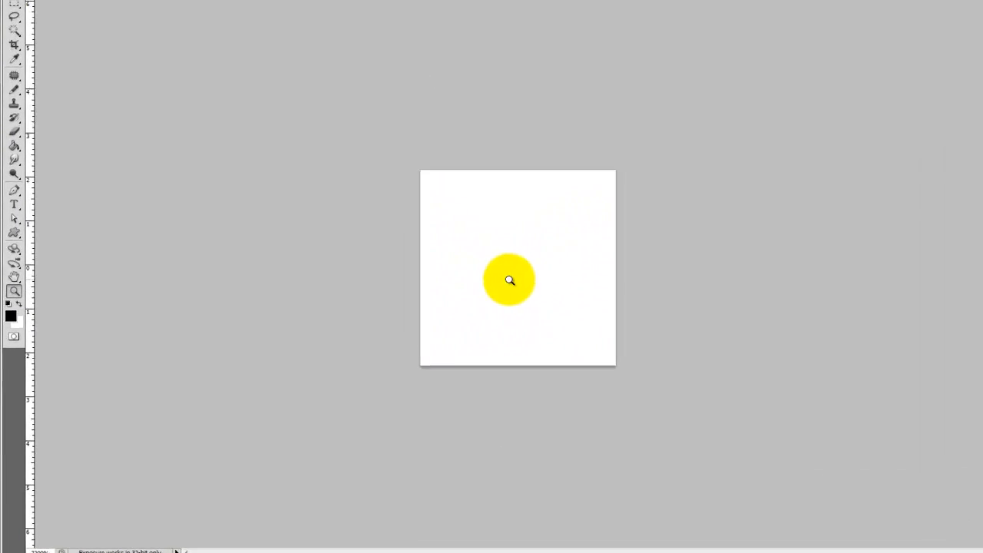
Zoom in and fill the tiny canvas with the light grey foreground colour
click(11, 315)
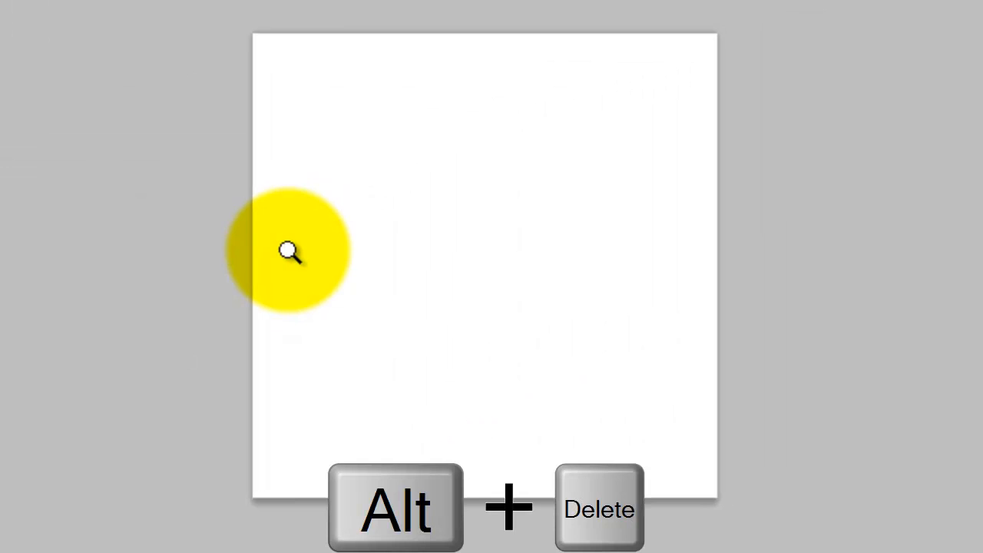
key(alt+delete)
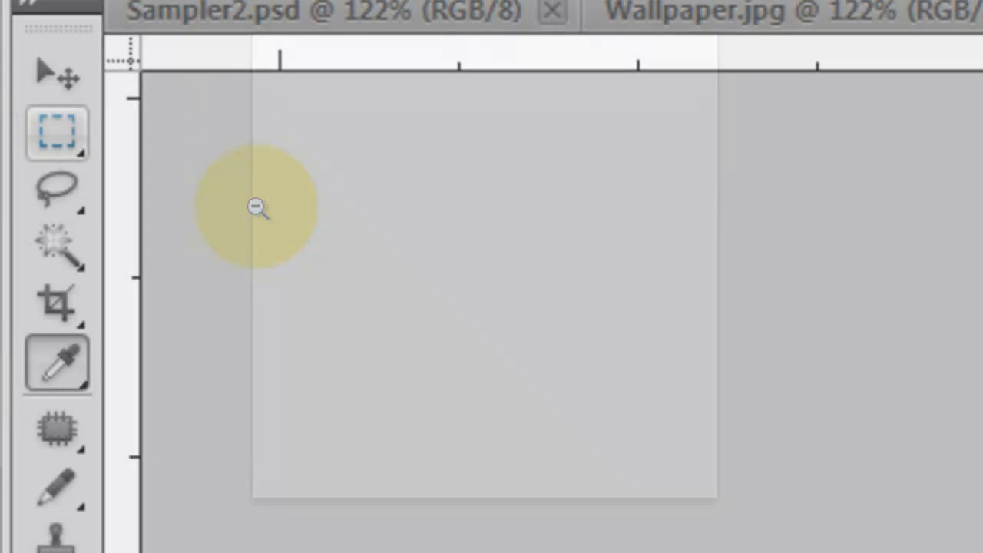
click(57, 133)
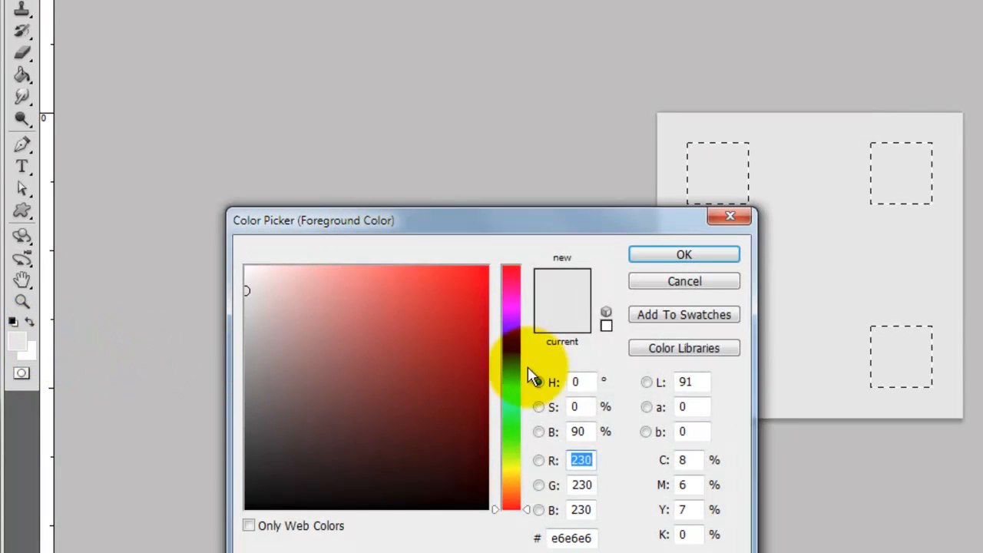
Pick a 70% brightness darker grey and select the strips between the top and bottom squares
text(70)
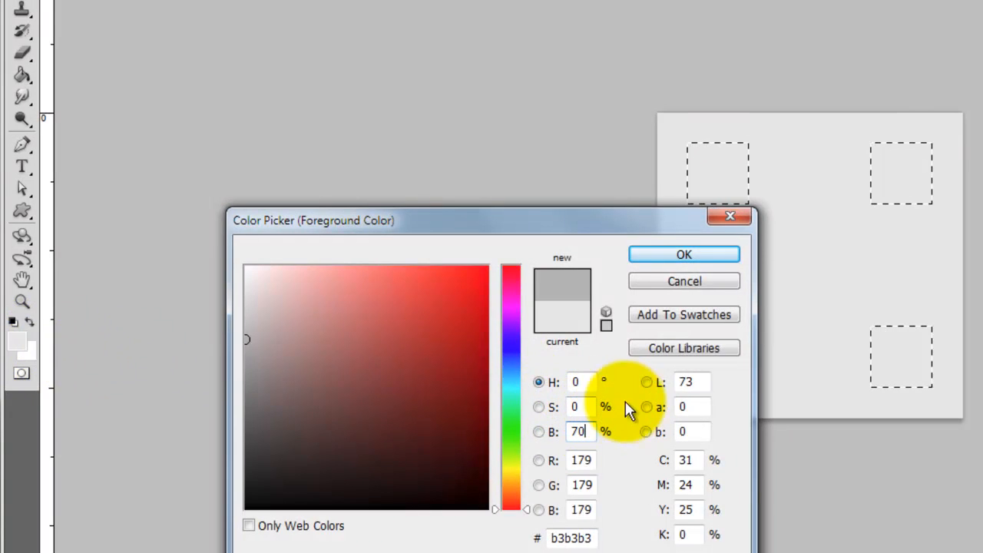
click(683, 254)
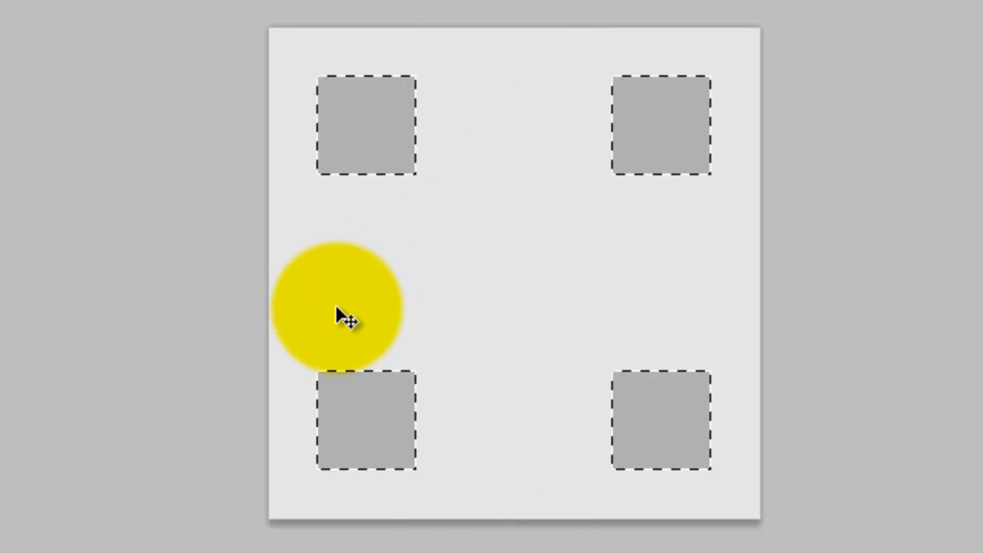
drag(338, 303, 561, 99)
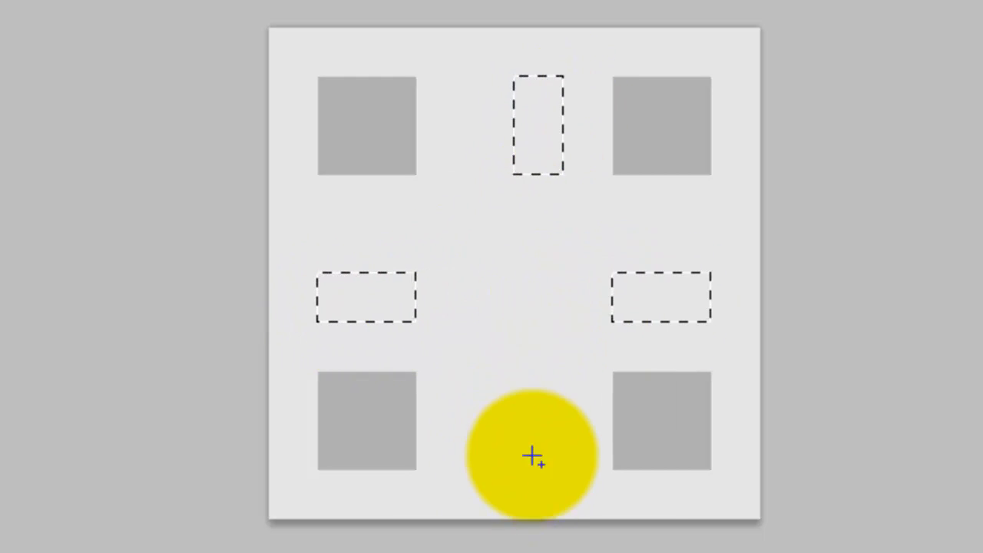
drag(530, 457, 506, 228)
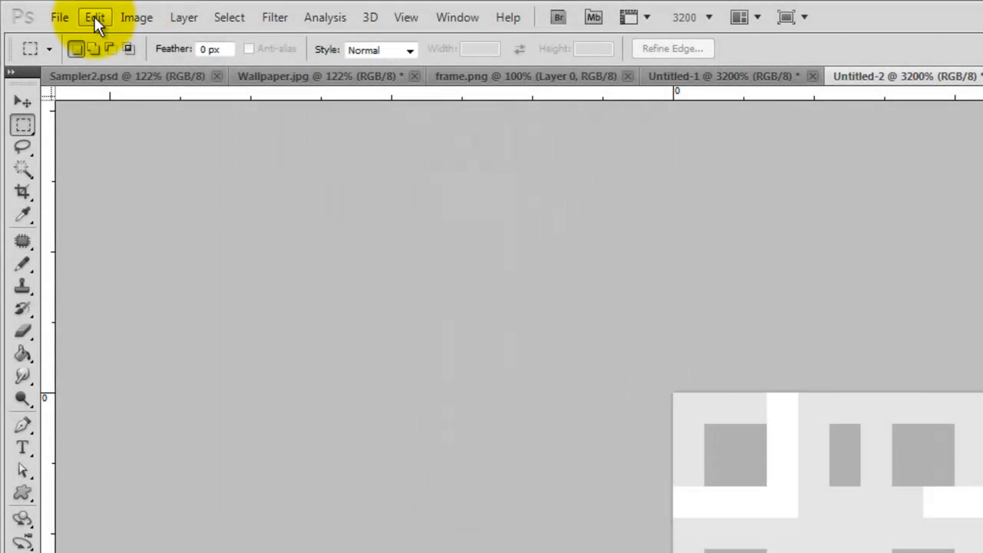
Define the grey tile as a pattern and fill Sampler2 with the new weave pattern
click(93, 17)
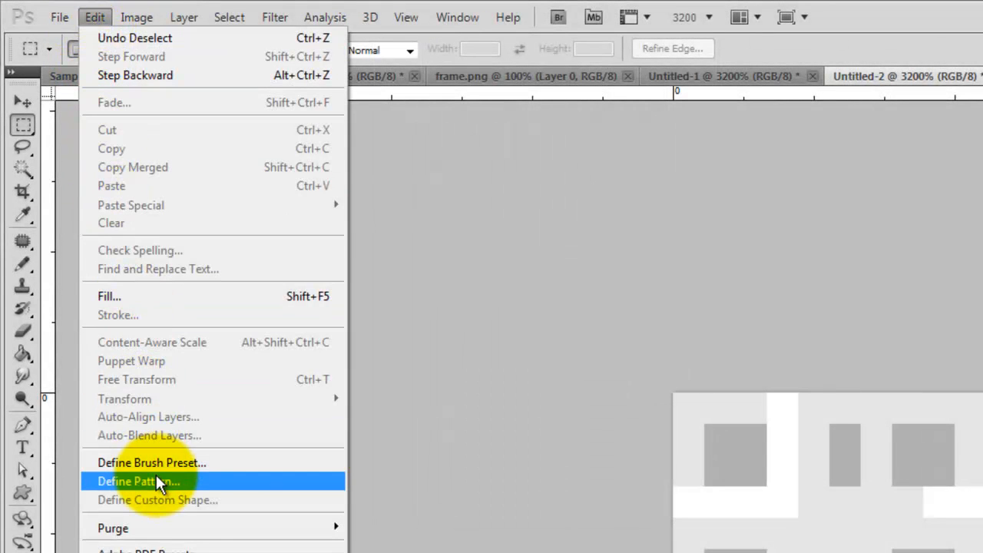
click(138, 481)
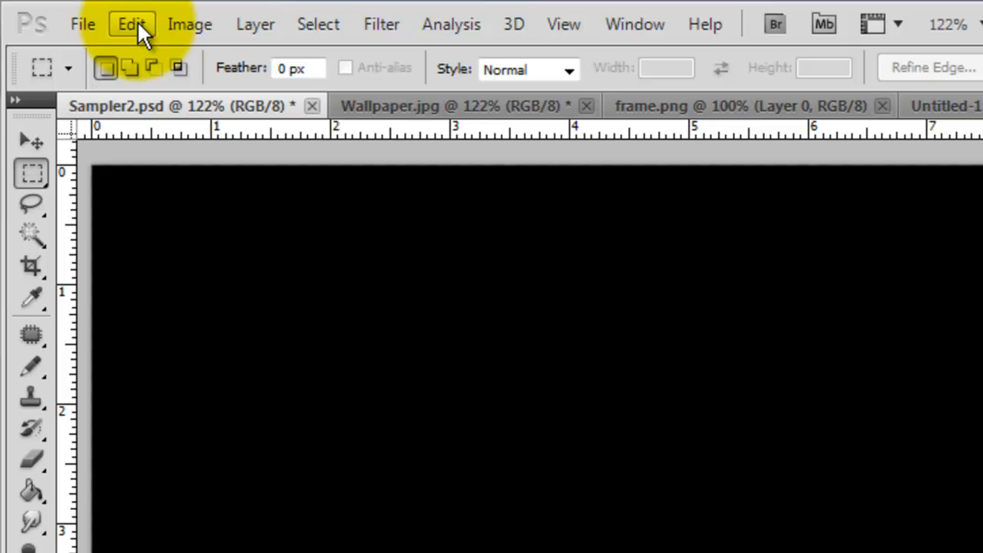
click(131, 23)
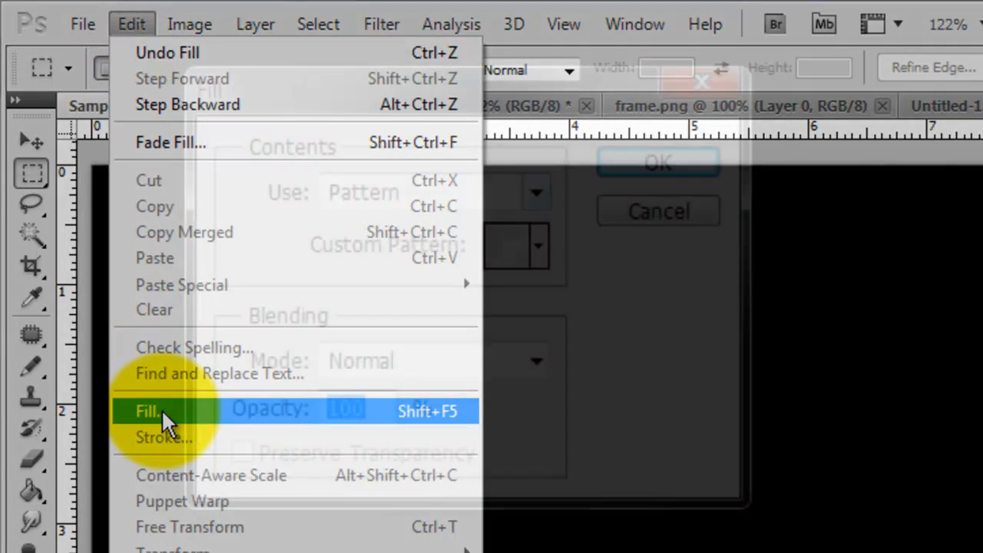
click(149, 411)
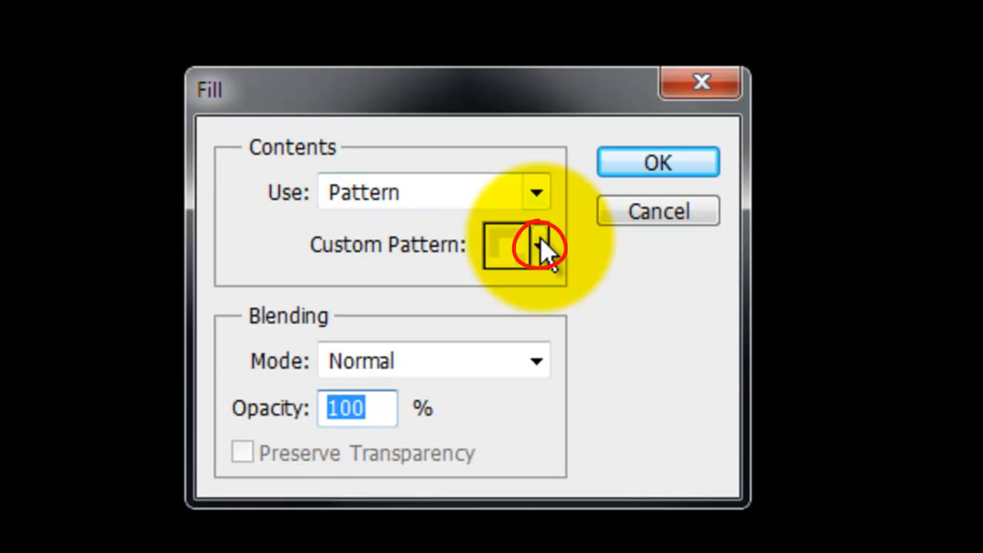
click(538, 245)
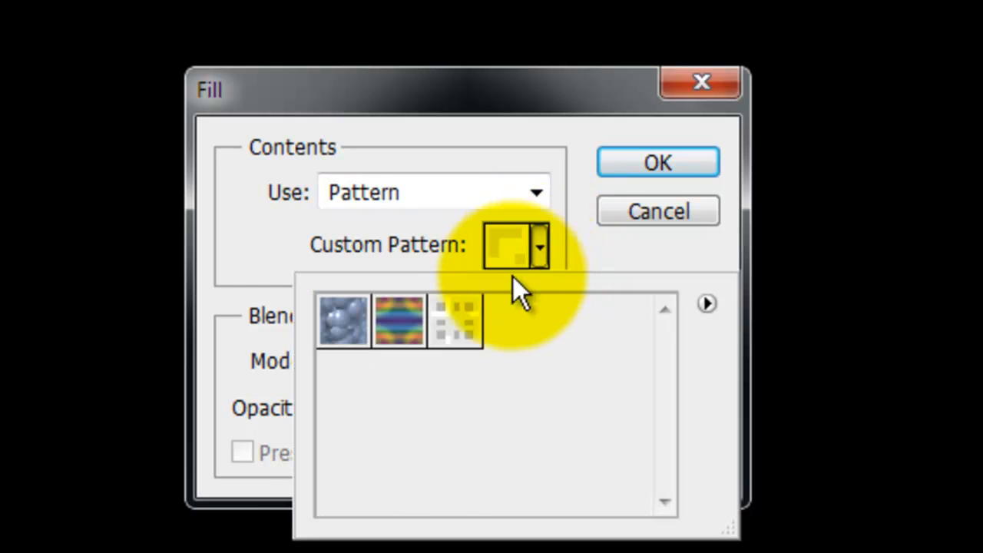
click(454, 321)
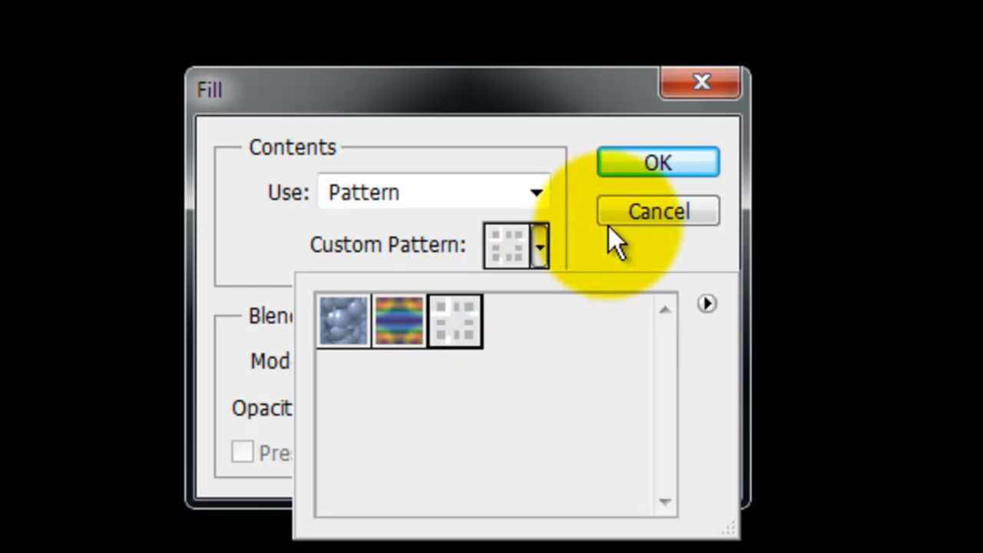
click(657, 162)
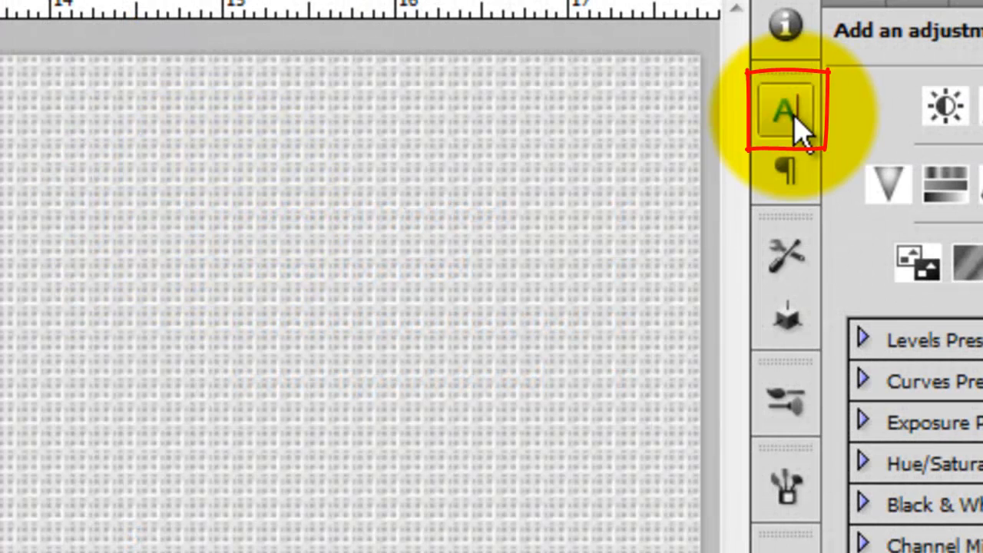
Set the Home Sweet Home font at 114 pt with blue 1d59bc and red bc1d1d colours
click(784, 107)
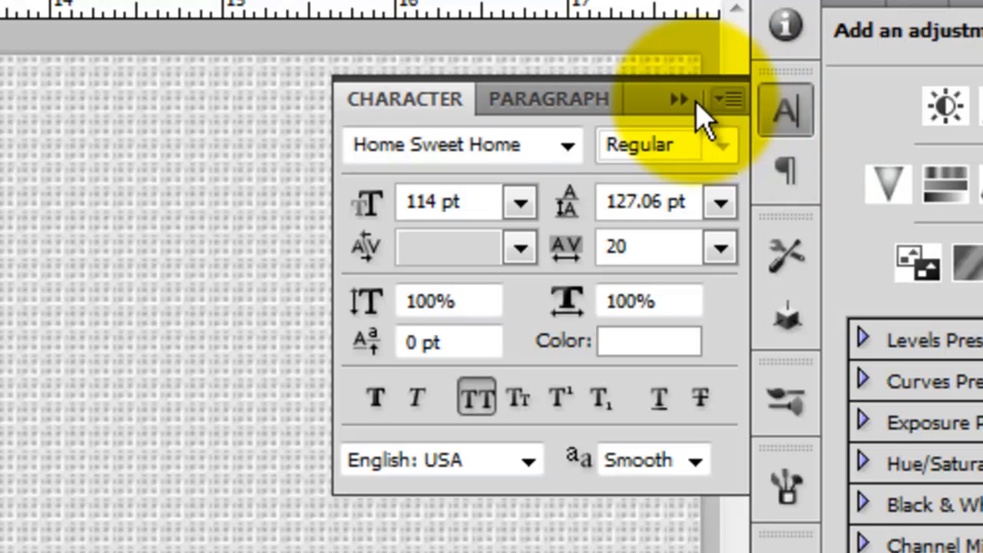
click(549, 98)
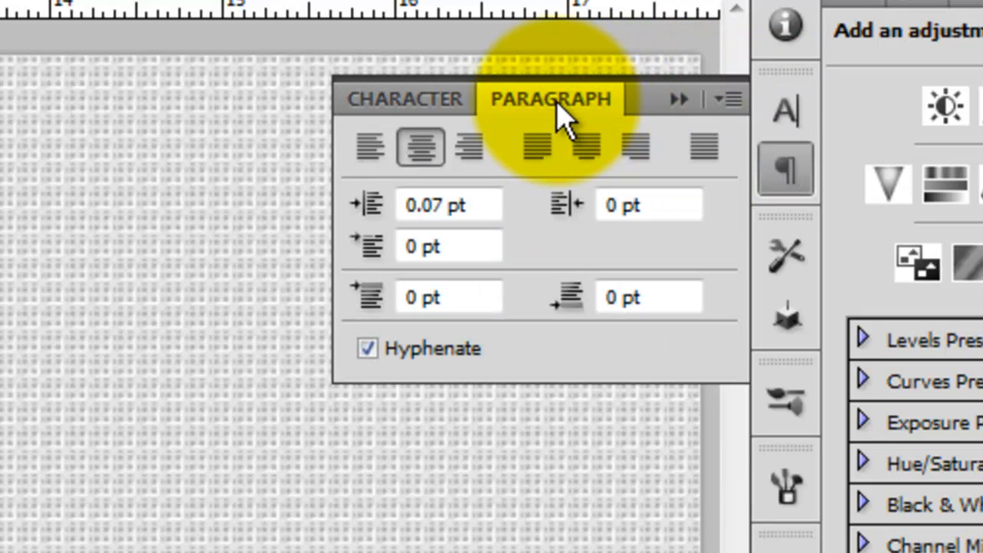
click(419, 147)
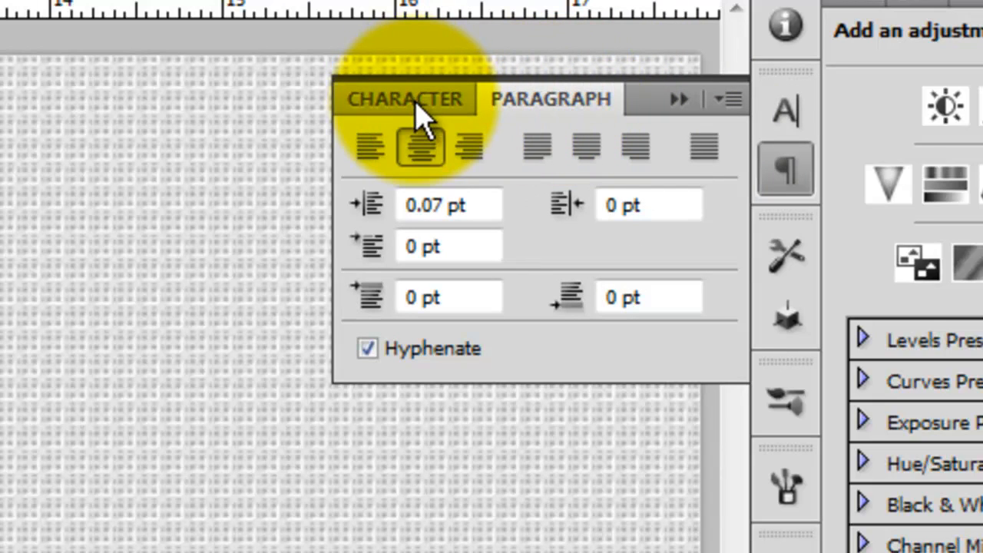
click(405, 99)
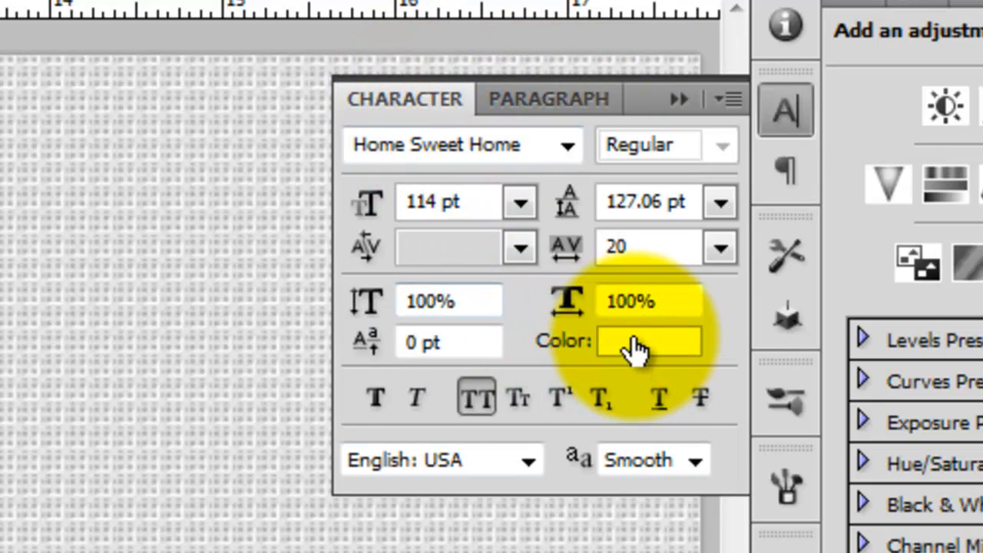
click(649, 341)
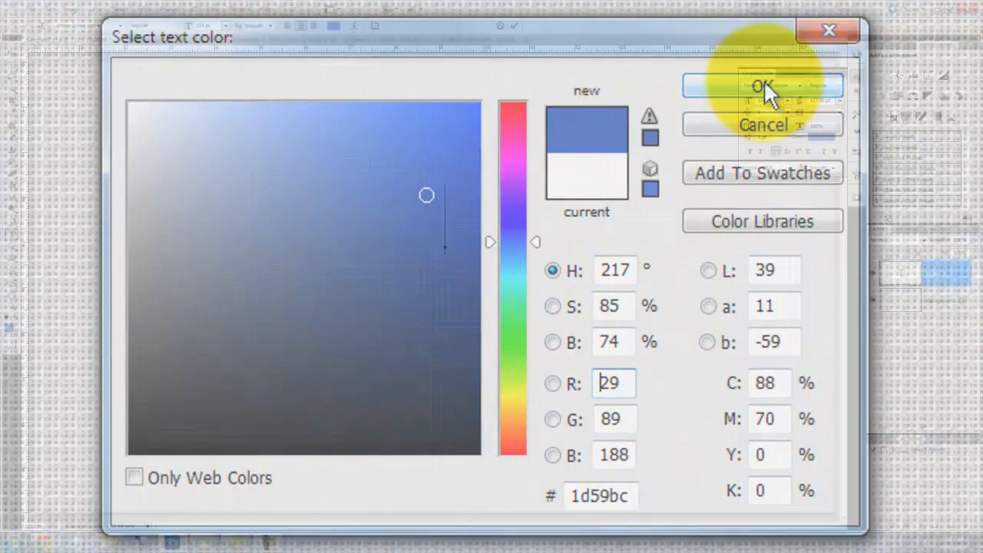
click(769, 85)
text(188)
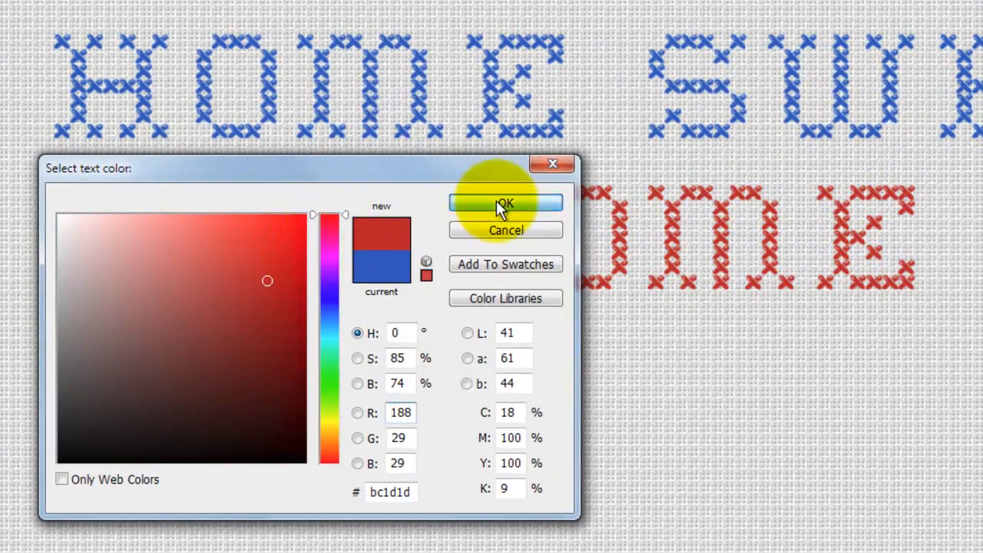
click(505, 204)
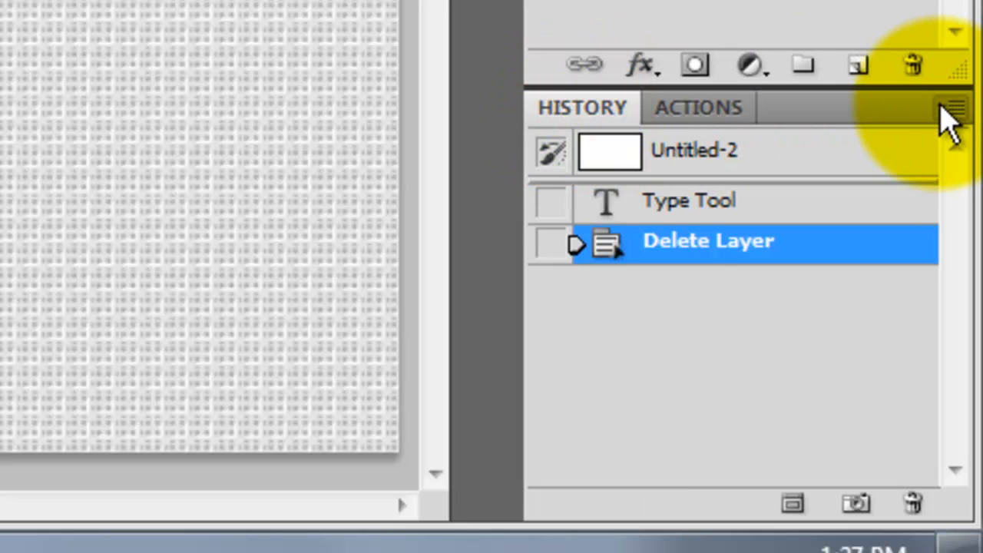
Save a new History snapshot of the sampler and zoom in on one stitch
click(954, 107)
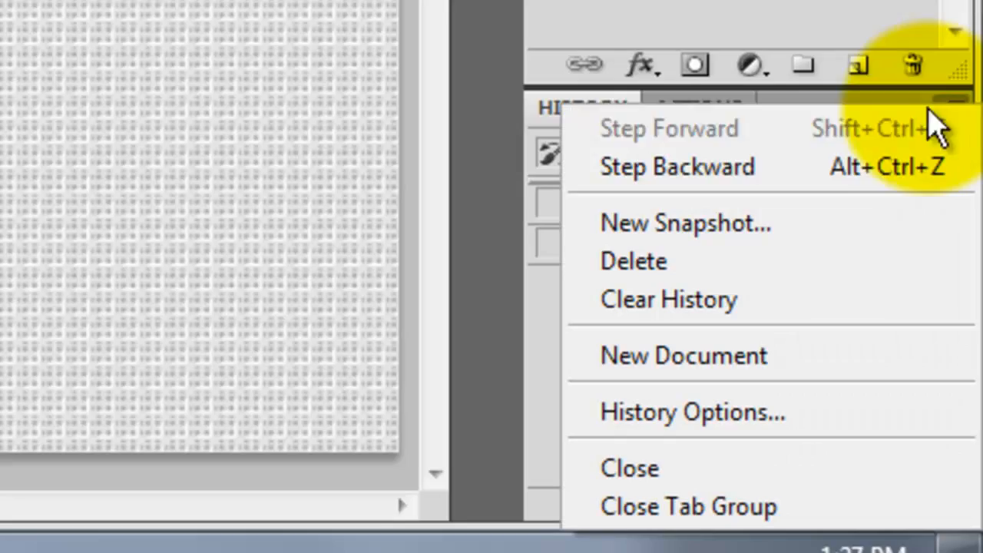
click(685, 223)
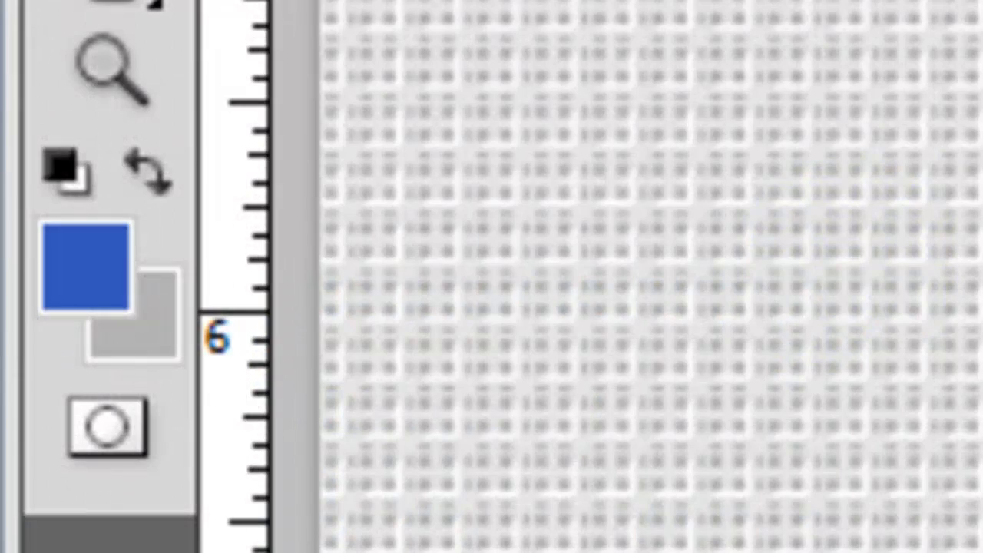
click(58, 250)
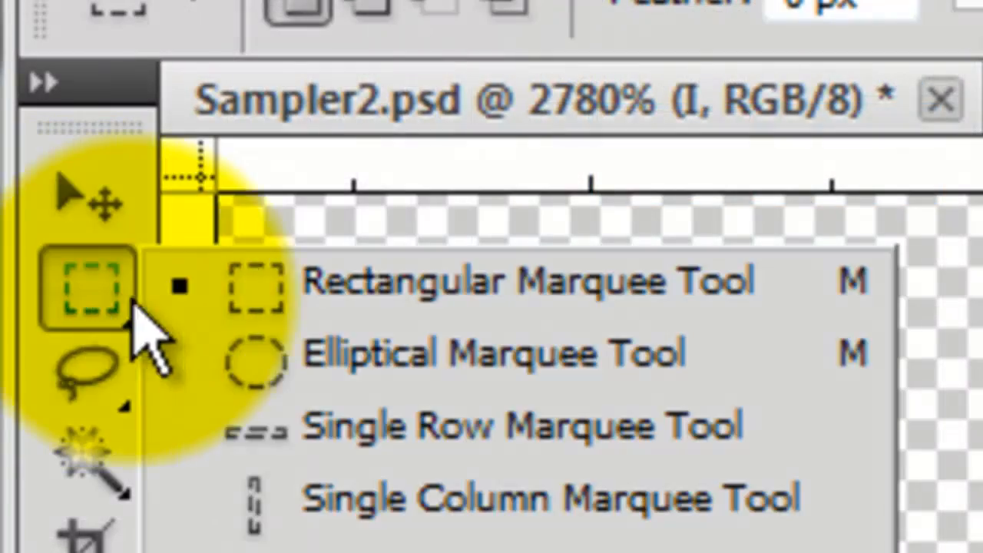
Crop to a single cross-stitch and define it as a brush preset named STITCH
click(244, 30)
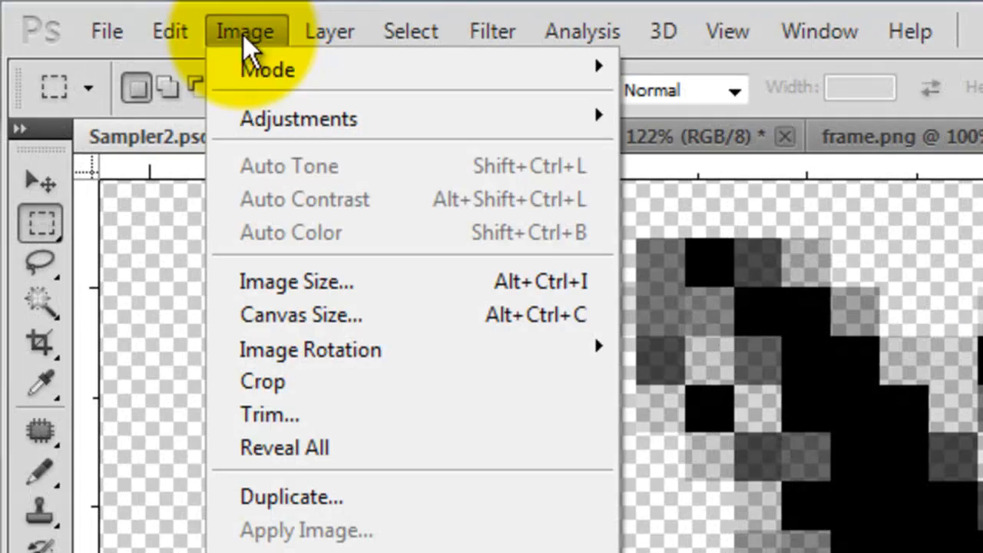
mouse_move(265, 382)
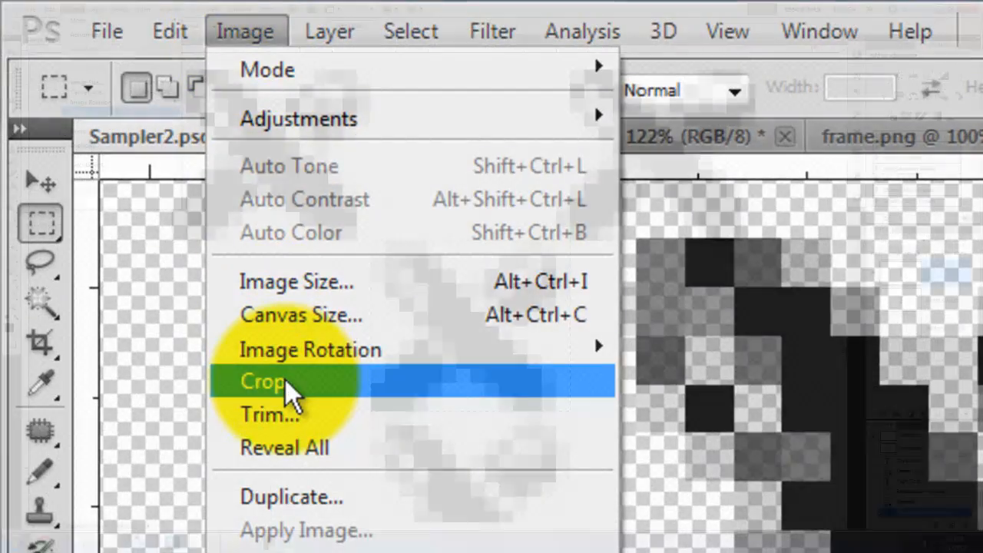
click(264, 382)
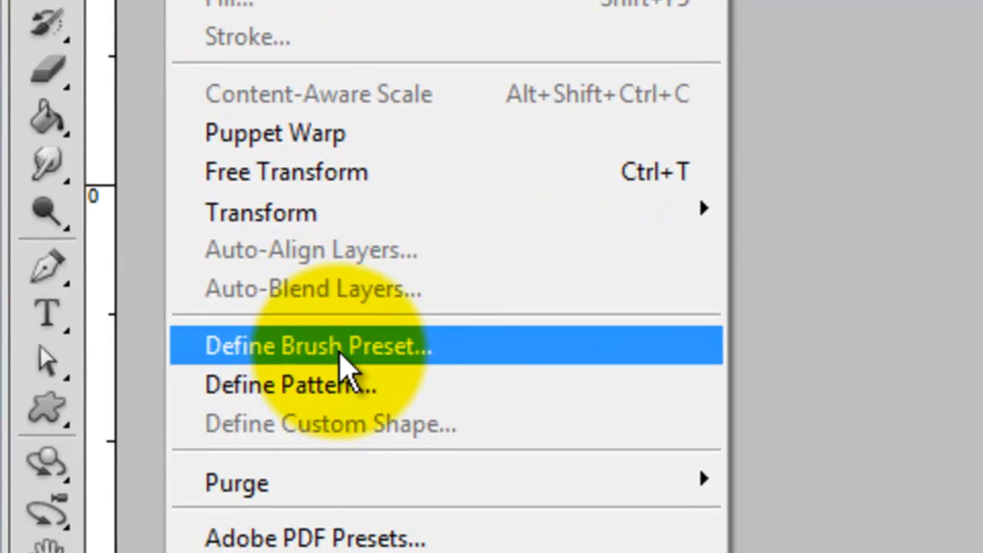
click(318, 345)
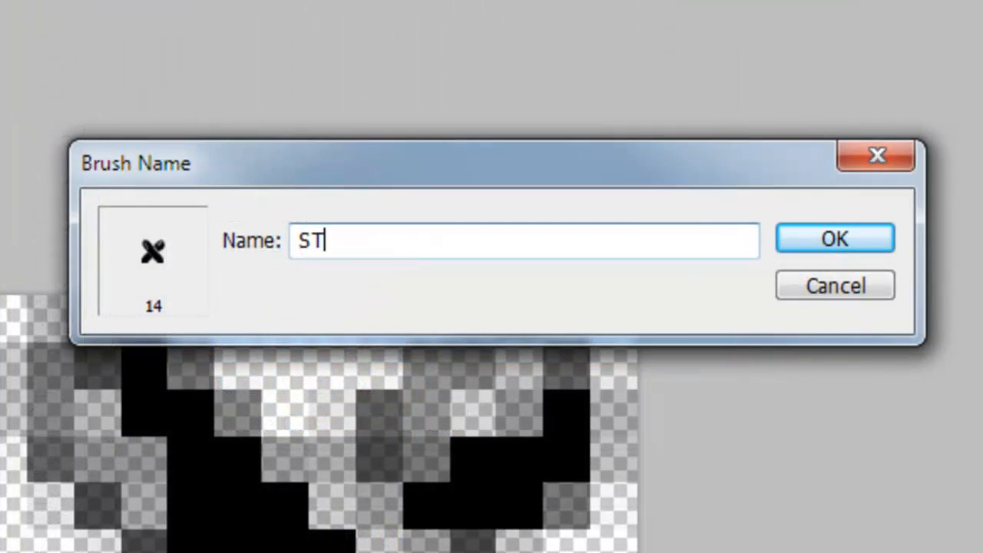
text(ITCH)
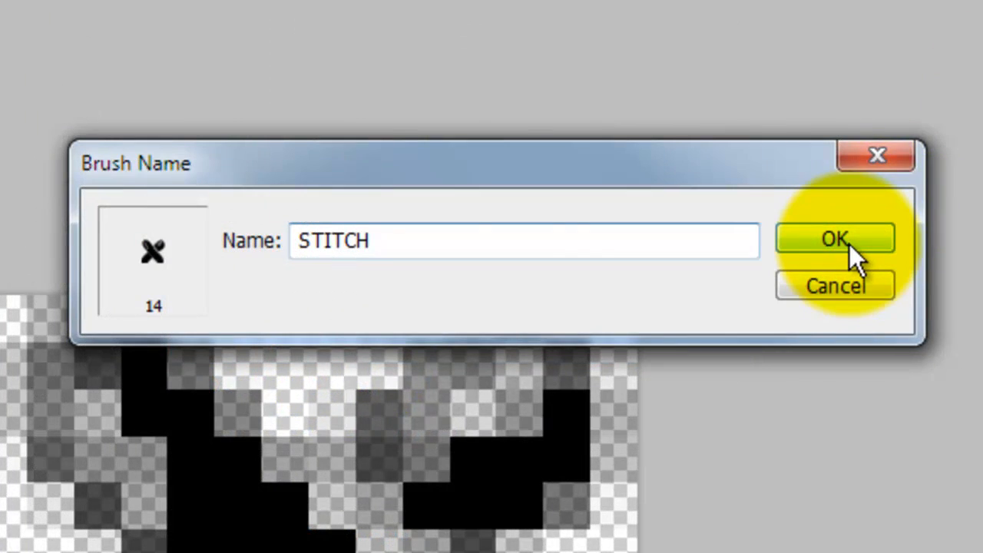
click(835, 238)
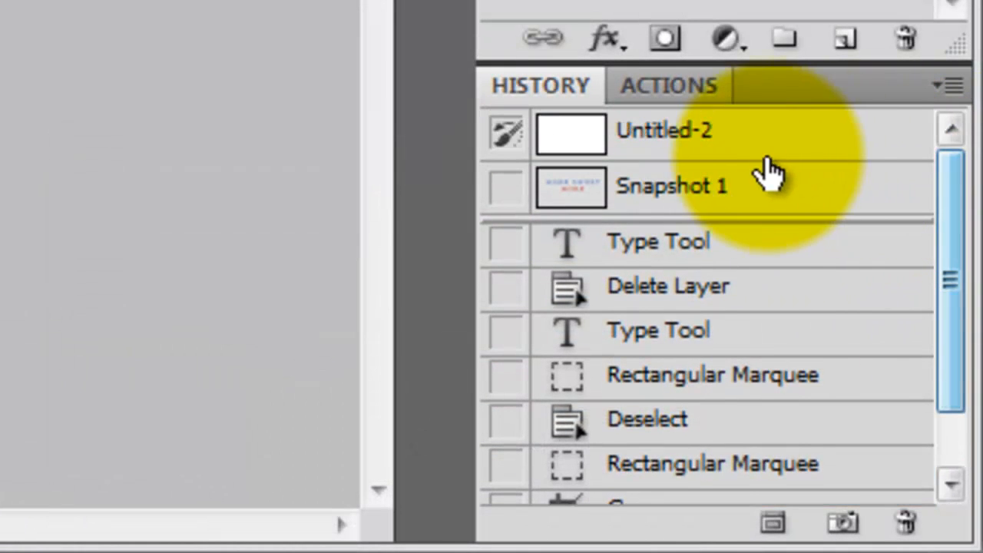
Restore Snapshot 1 showing HOME SWEET HOME stitched in blue and red
click(672, 186)
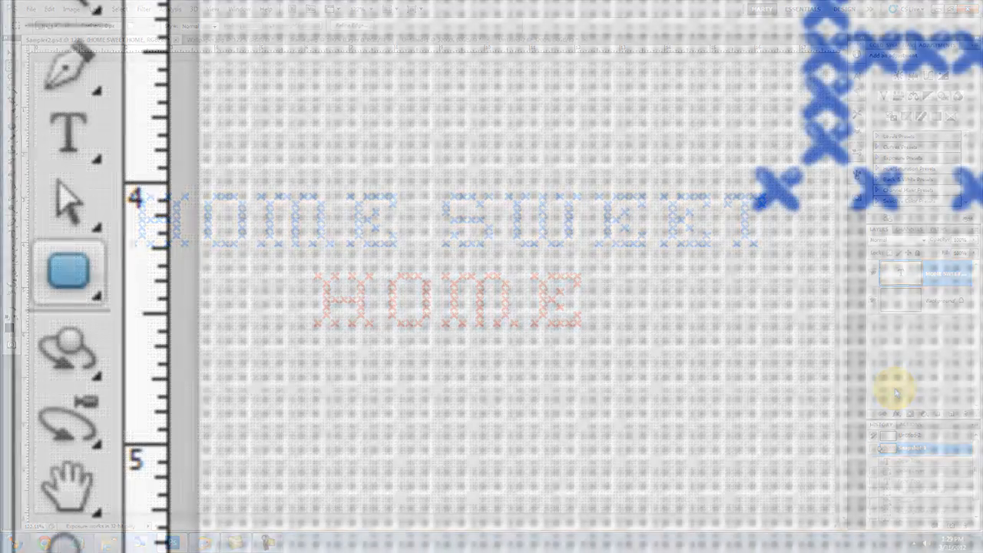
Draw a black rounded rectangle shape layer, rasterize it and apply a Wave distortion
click(67, 271)
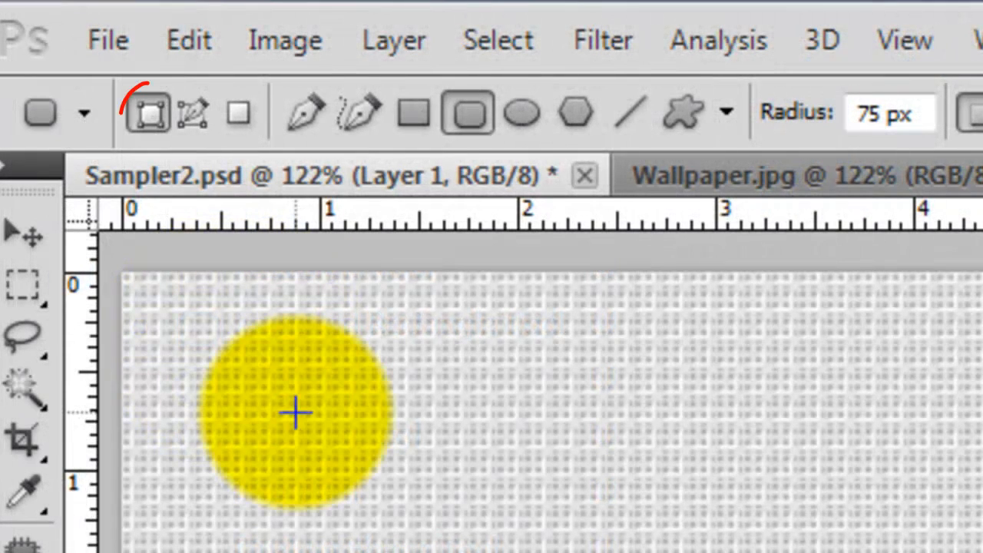
click(145, 113)
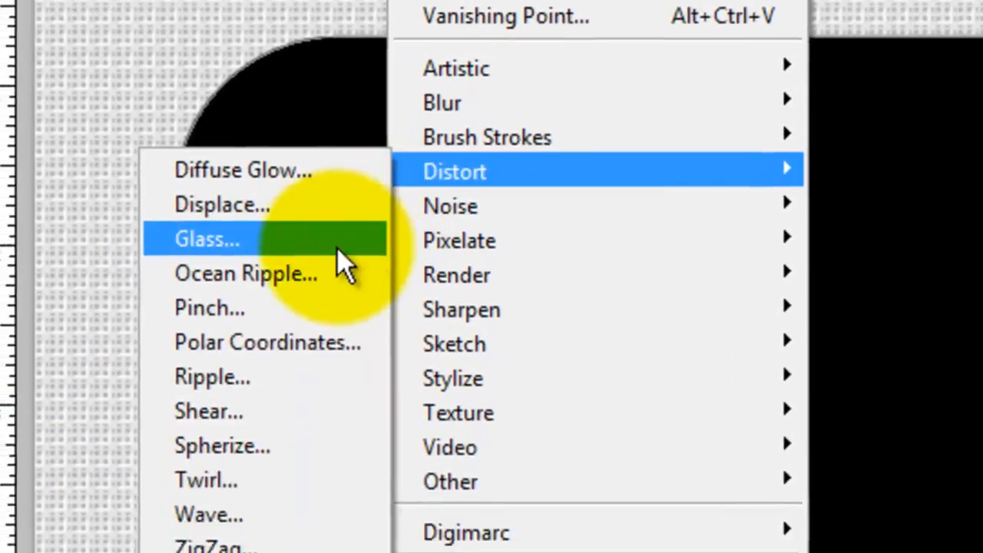
click(206, 238)
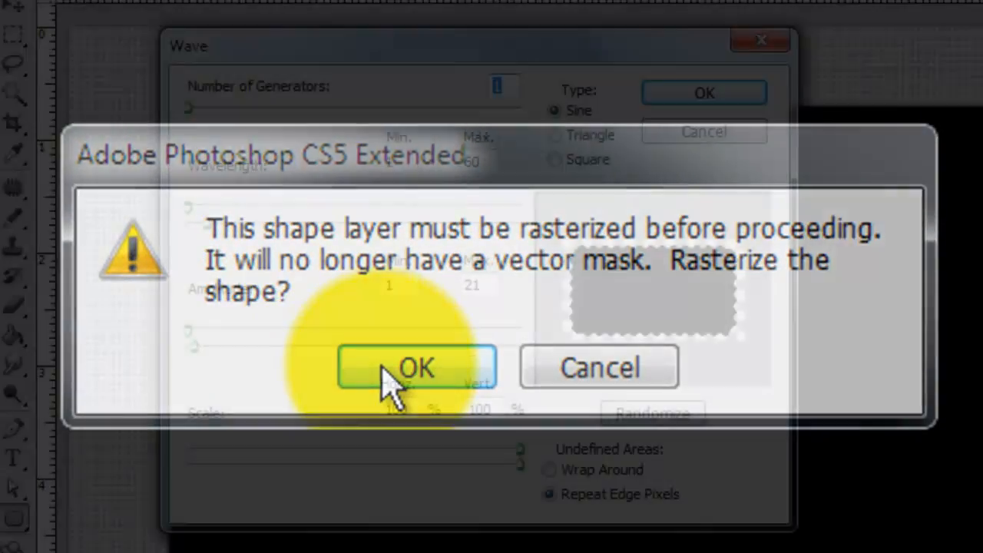
click(416, 367)
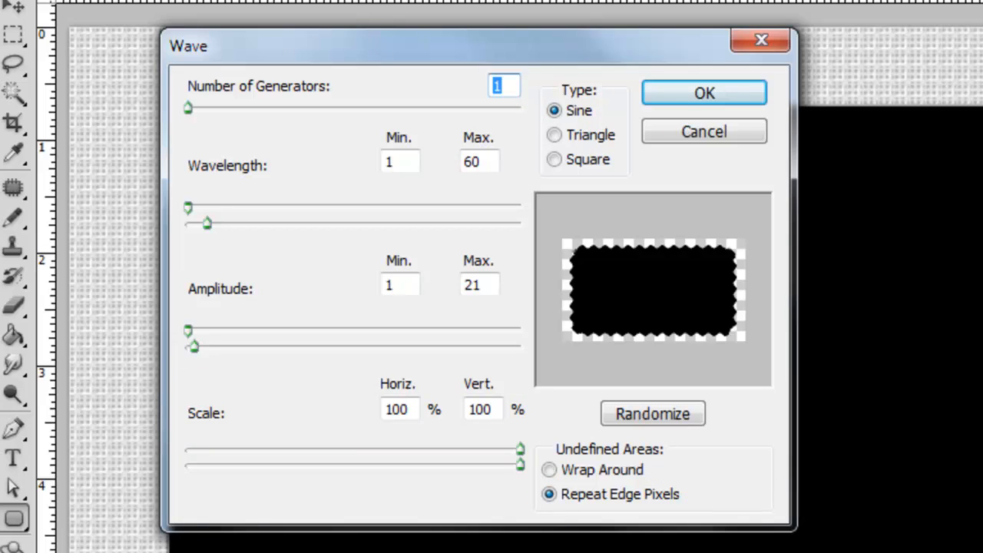
click(703, 92)
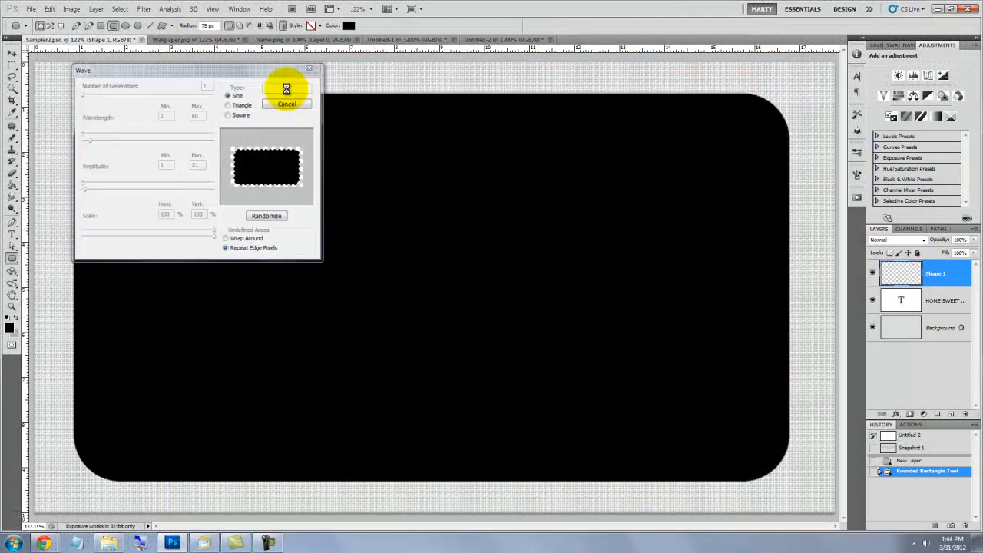
click(286, 86)
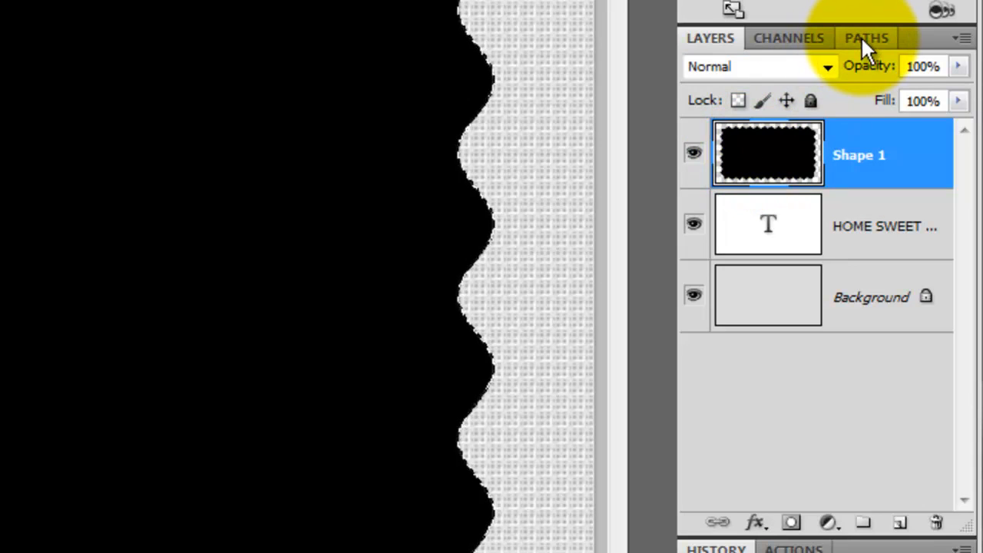
Convert the wavy outline into a work path and add a new empty border layer
click(963, 38)
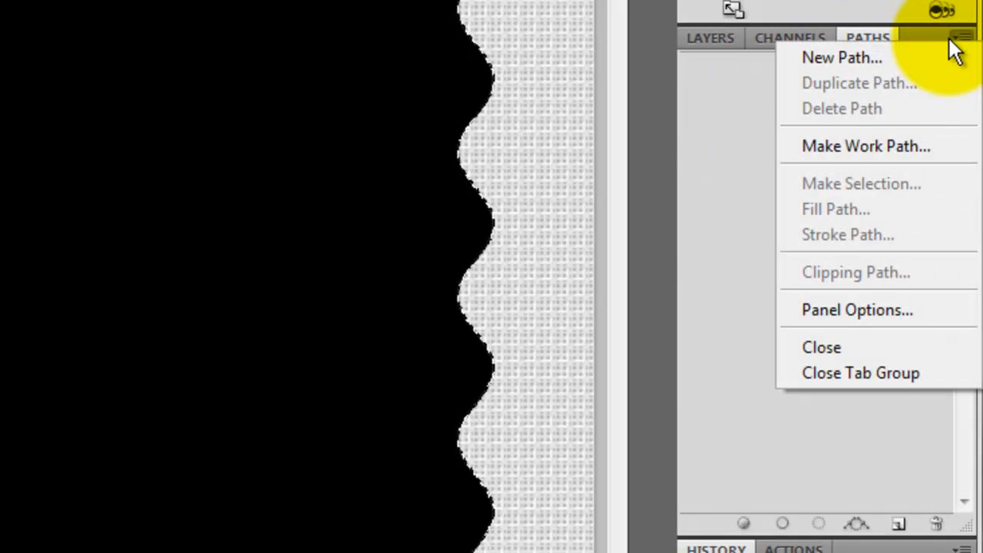
click(865, 145)
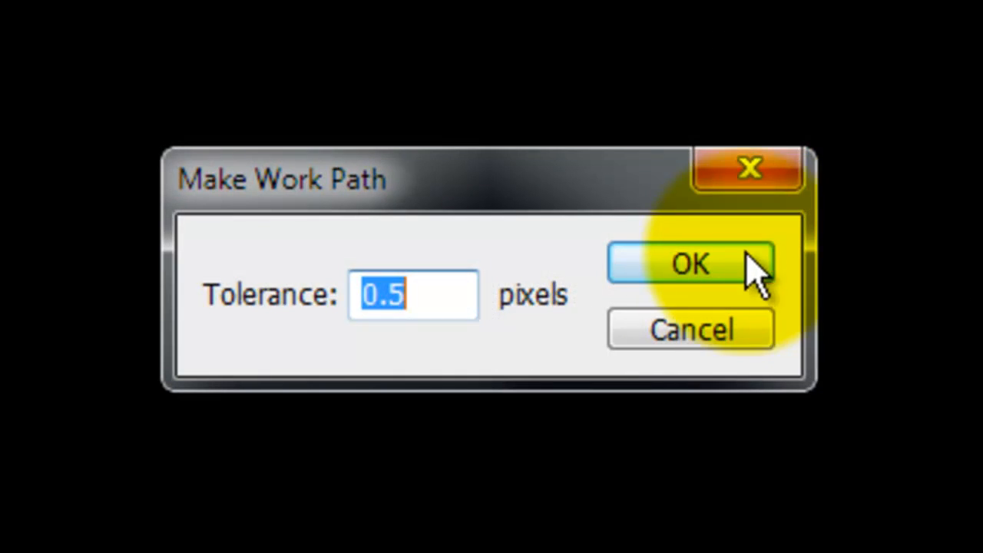
click(689, 264)
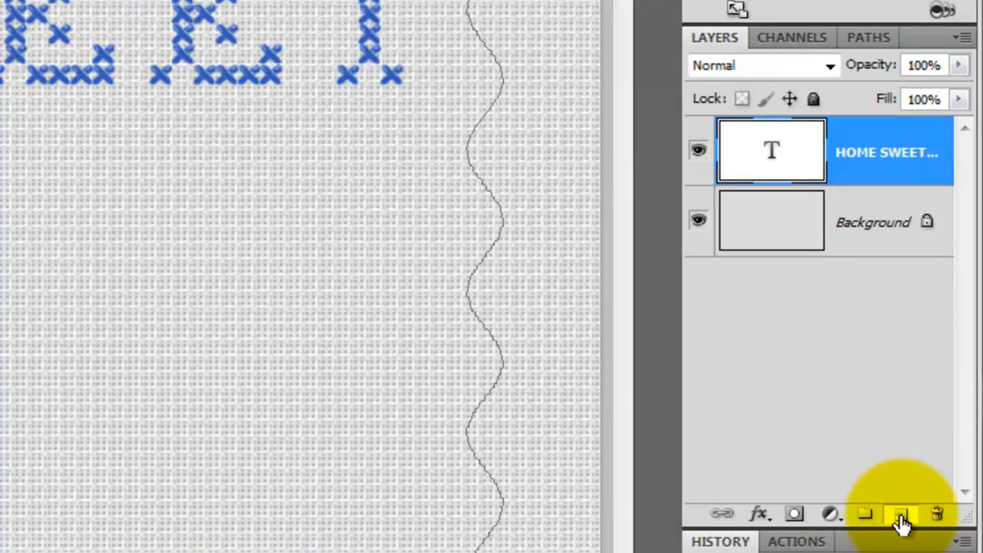
click(899, 513)
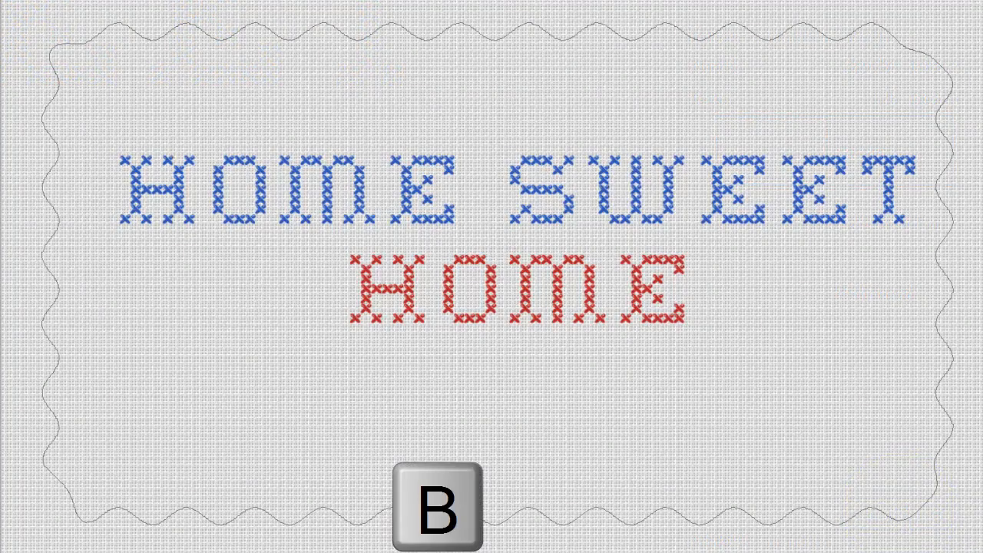
Choose the 14 px STITCH brush preset and widen its spacing to 149%
key(f5)
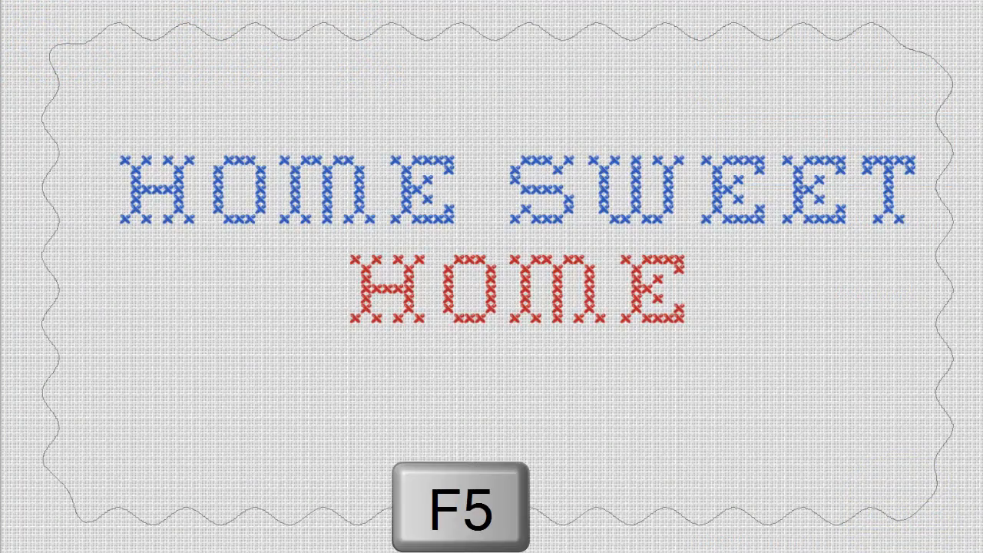
key(f5)
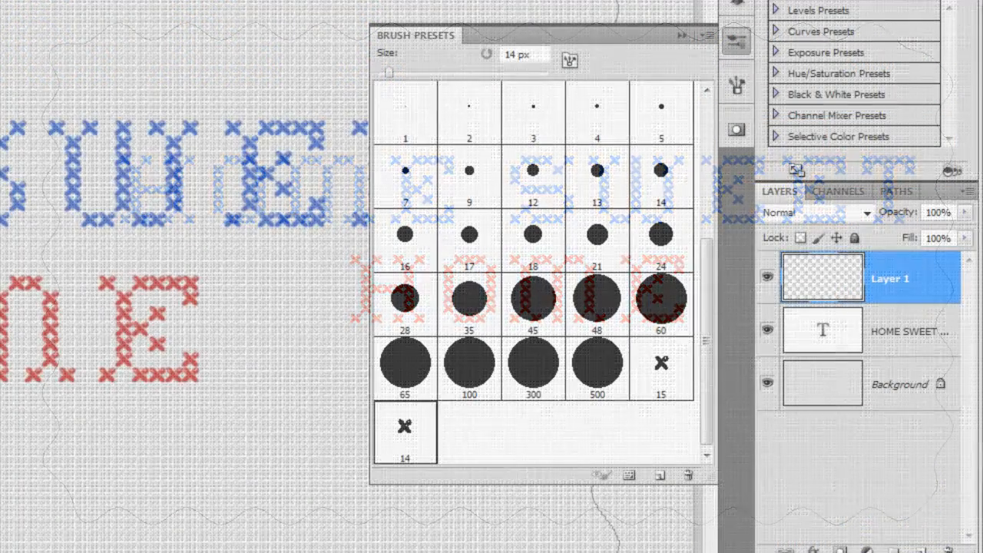
click(404, 430)
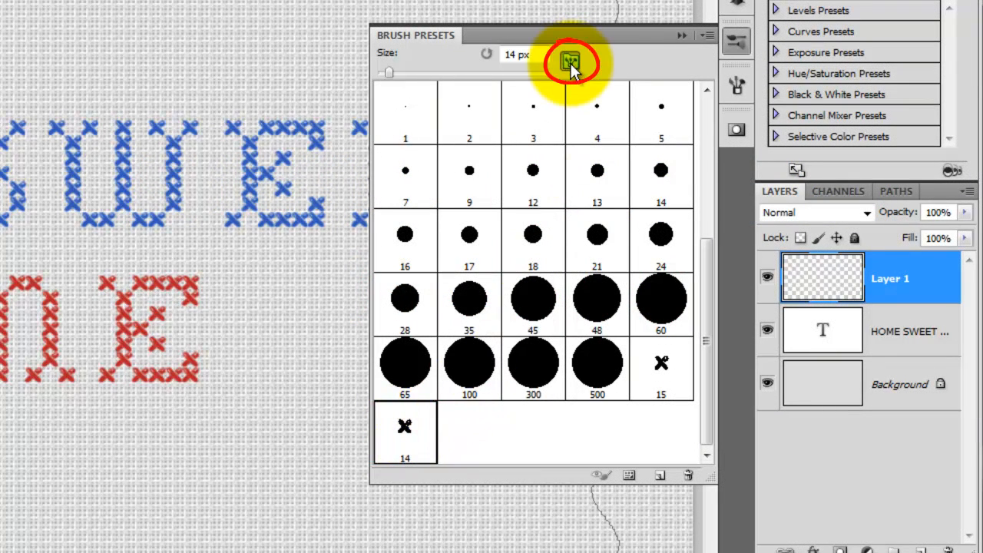
click(570, 59)
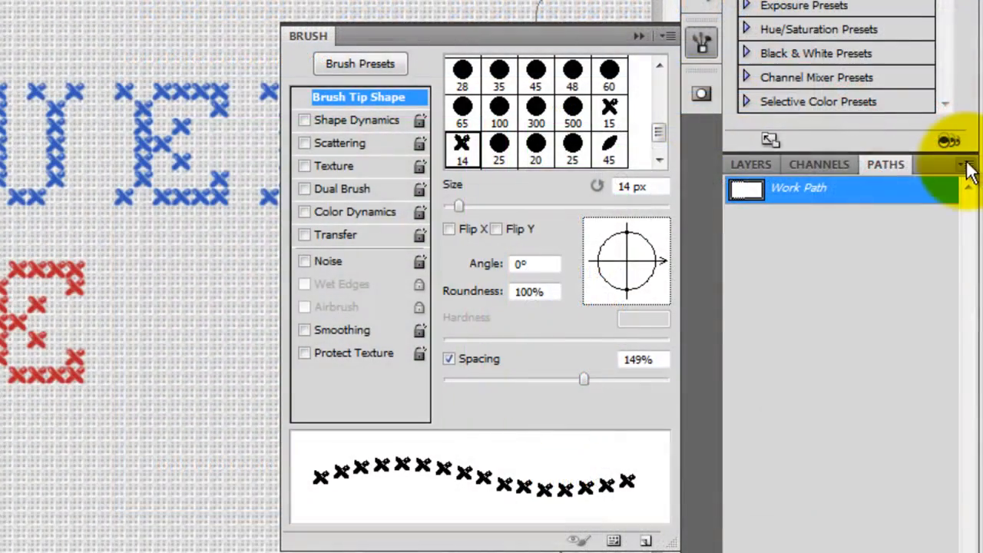
Stroke the wavy work path with green stitches using Pencil, then hide the path outline
click(965, 164)
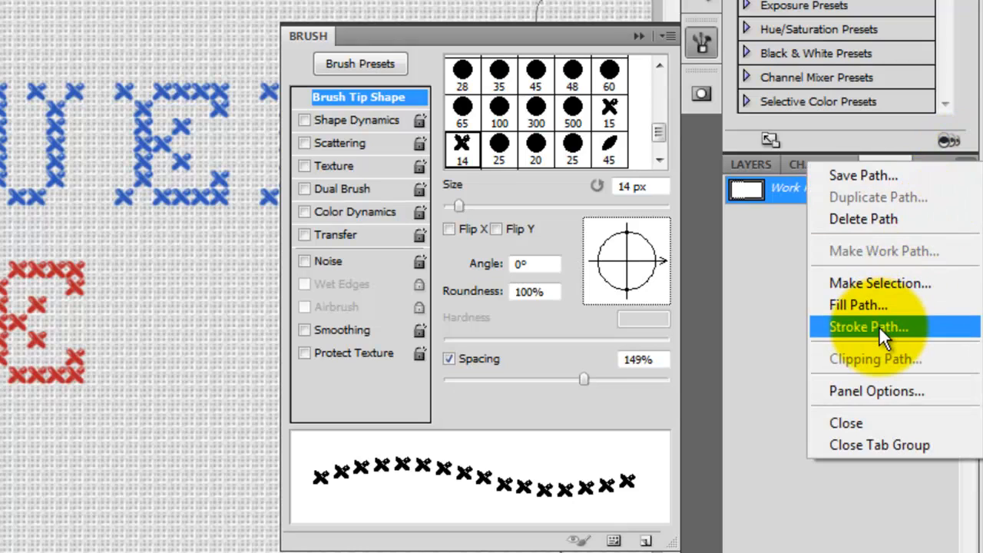
click(869, 327)
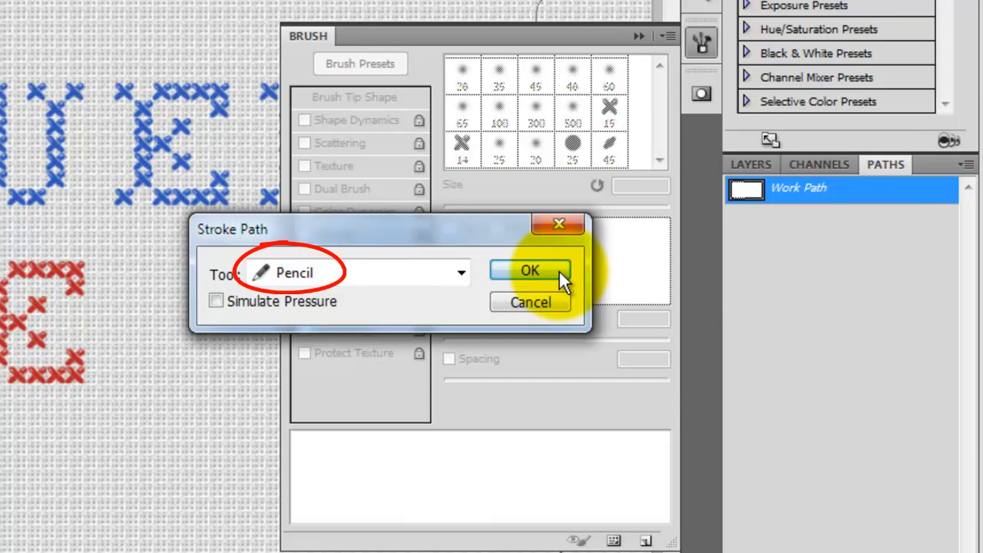
click(529, 270)
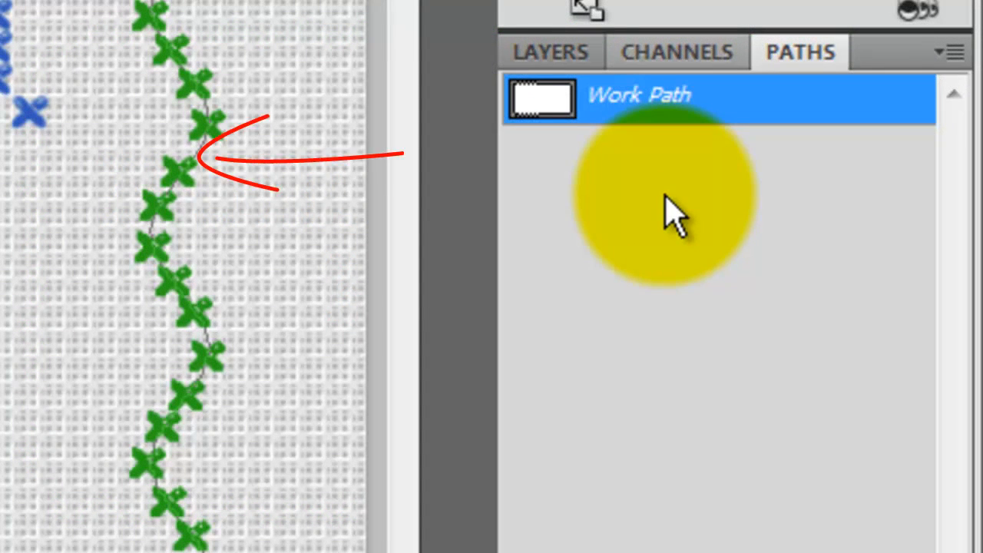
click(669, 208)
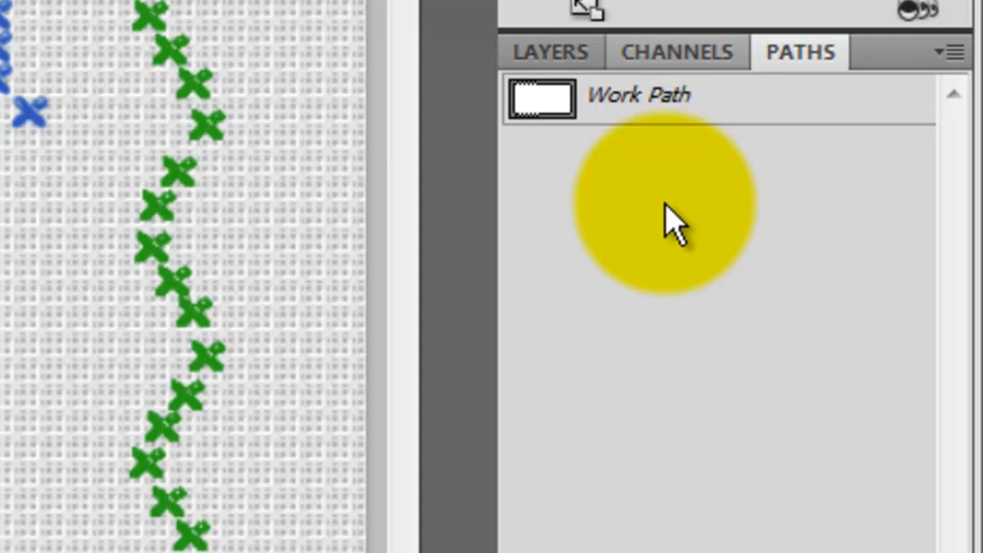
click(550, 52)
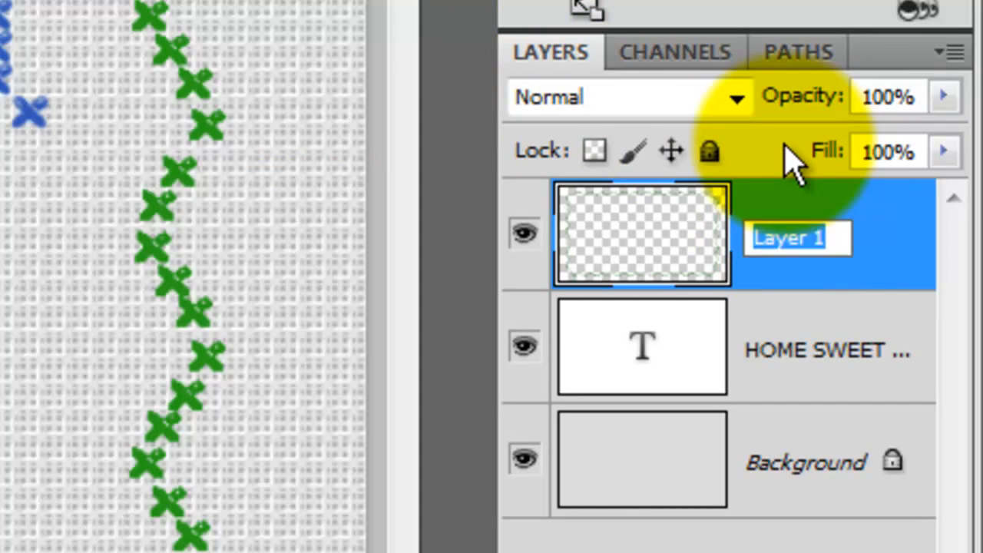
Name the stitched layer BORDER and add a new active HOUSE BOX layer
text(BORDER)
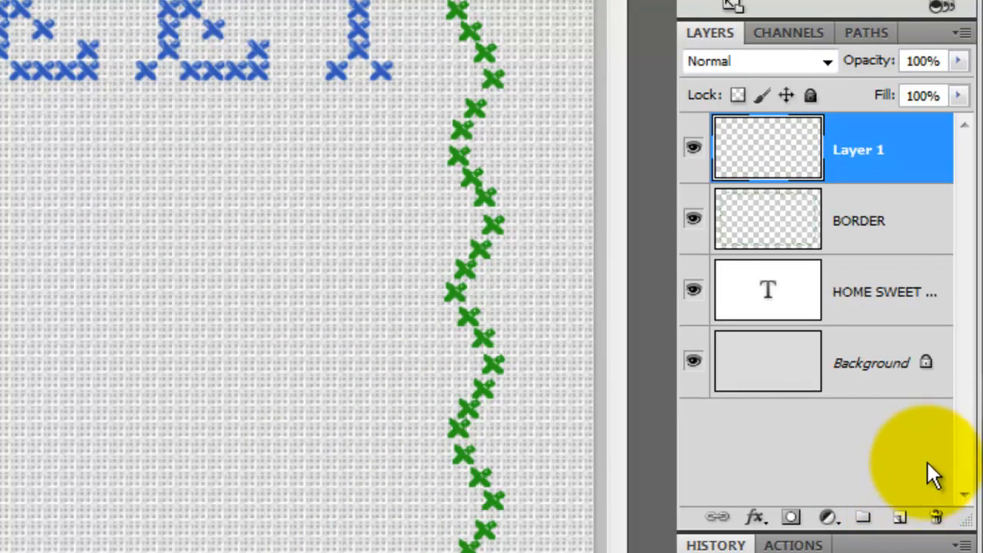
text(HOUSE BOX)
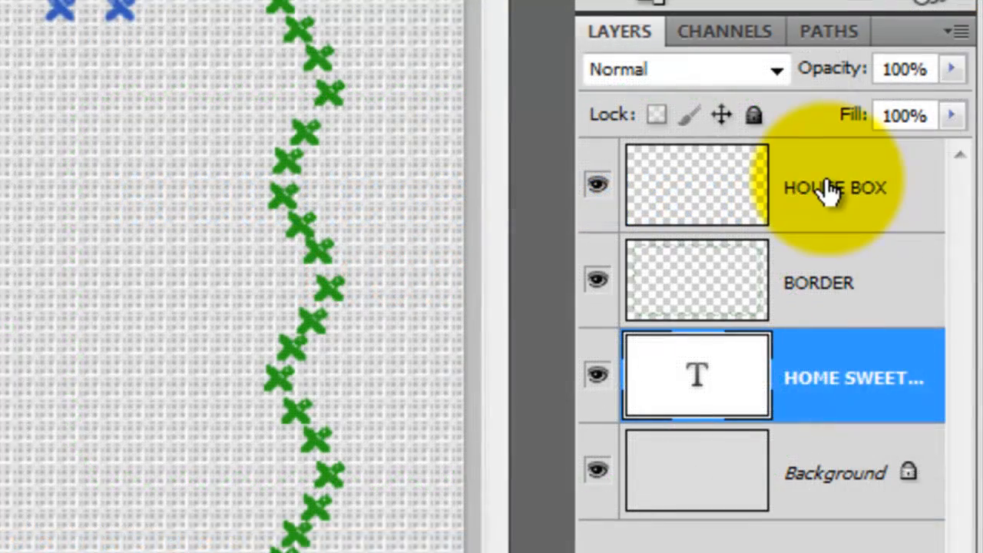
click(837, 187)
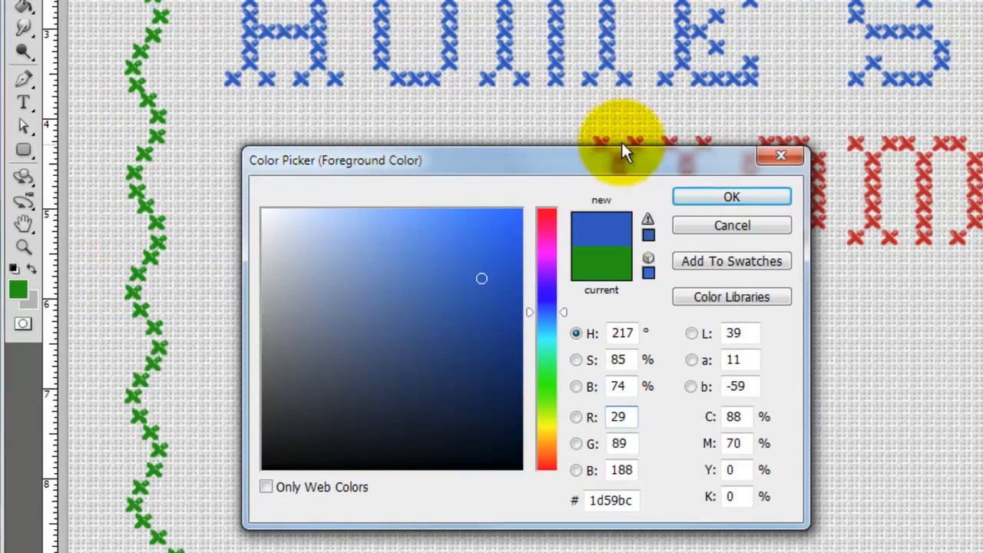
Confirm blue thread, then duplicate and merge stitch columns into a square block
click(731, 196)
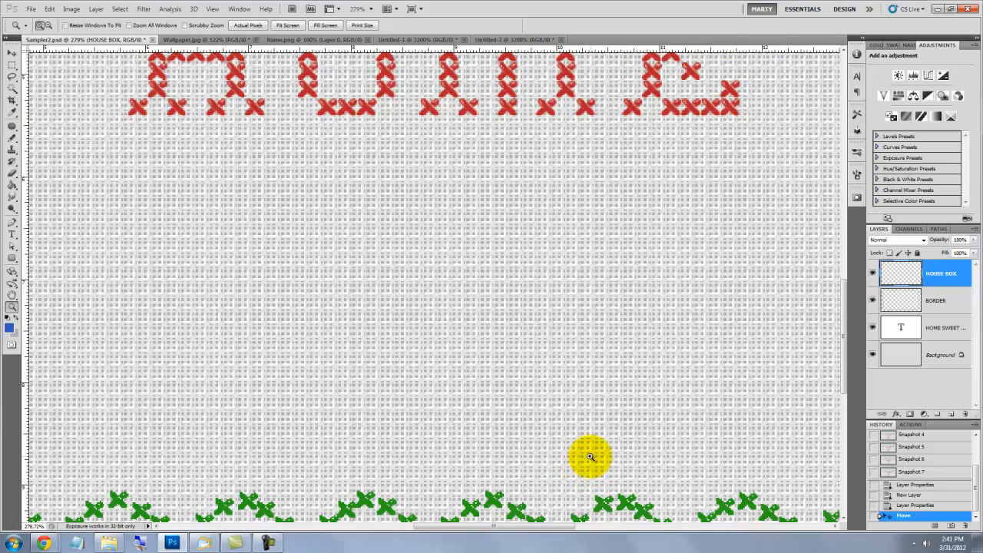
key(b)
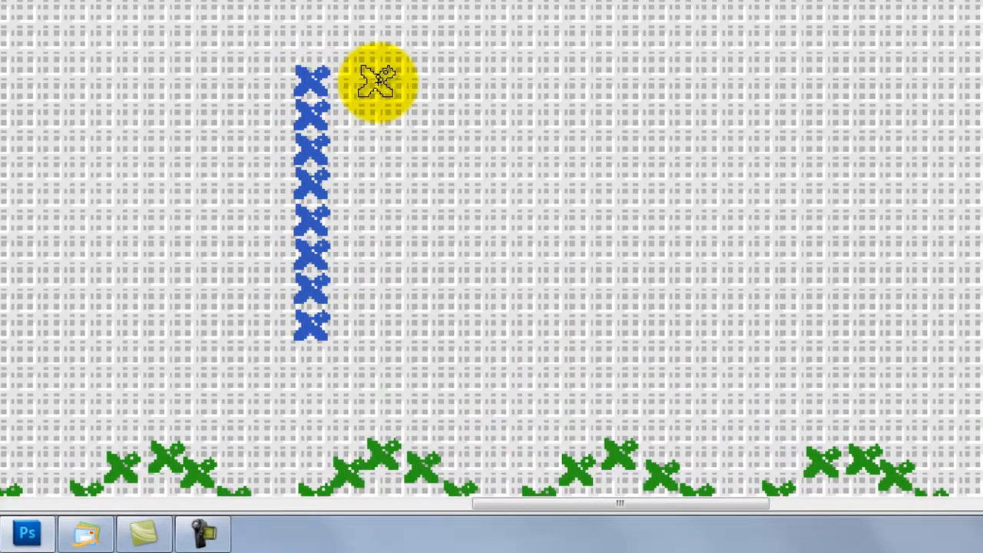
mouse_move(399, 88)
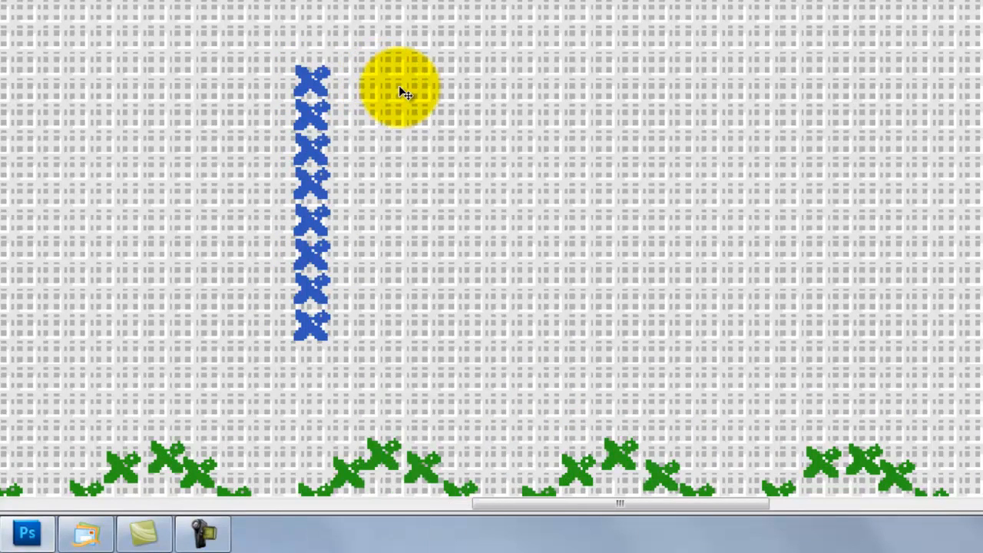
drag(400, 88, 288, 173)
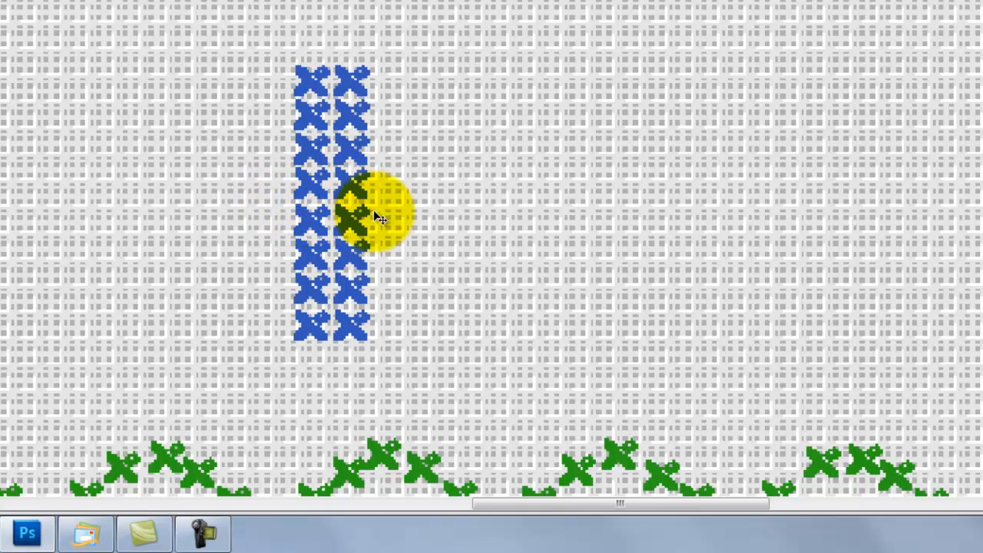
key(ctrl+e)
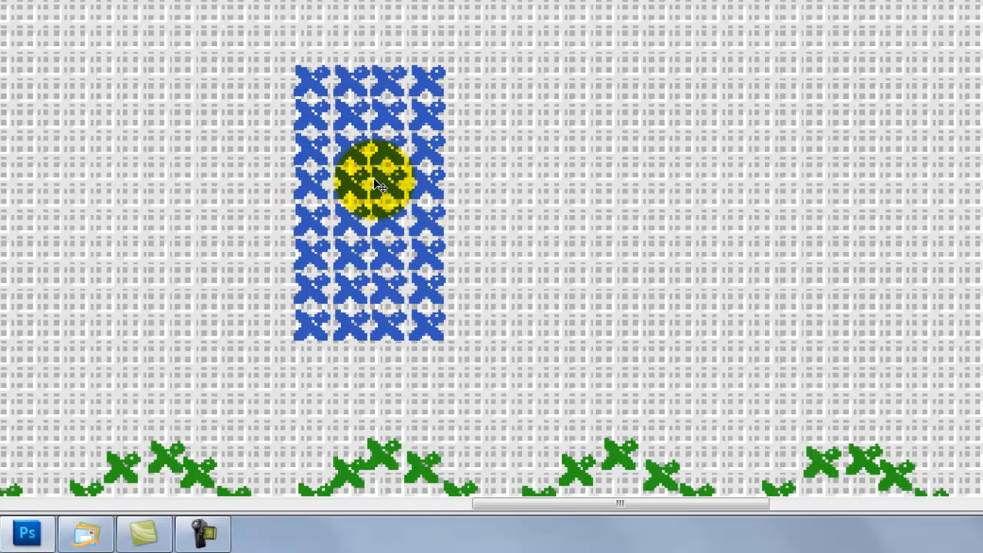
drag(377, 180, 522, 196)
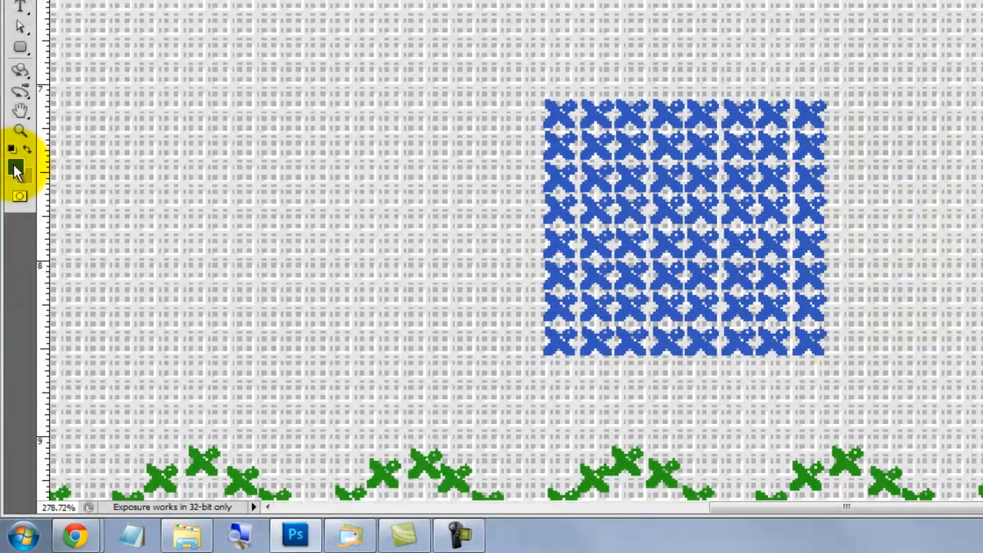
Fill the door stitches green, move the selection up, and choose orange for windows
click(12, 149)
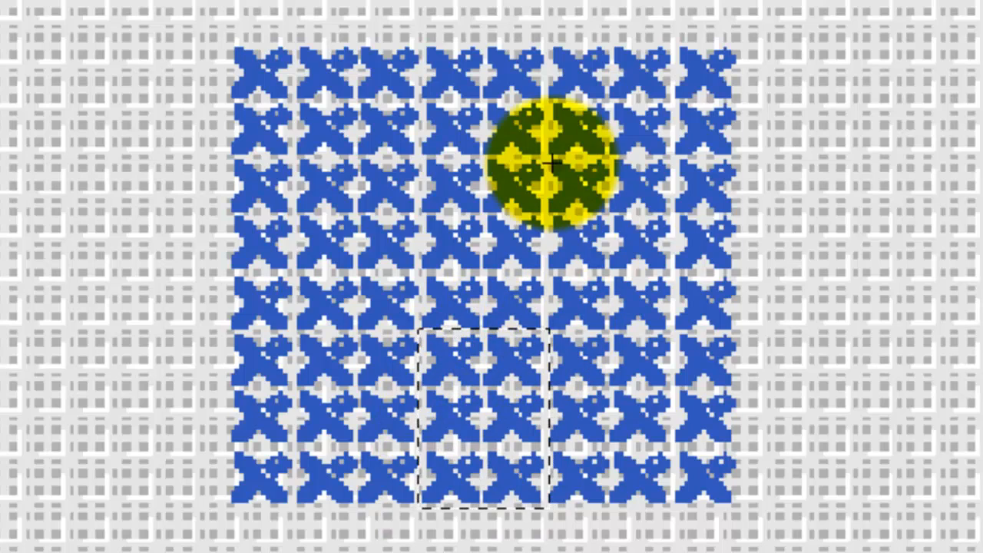
key(Alt+Delete)
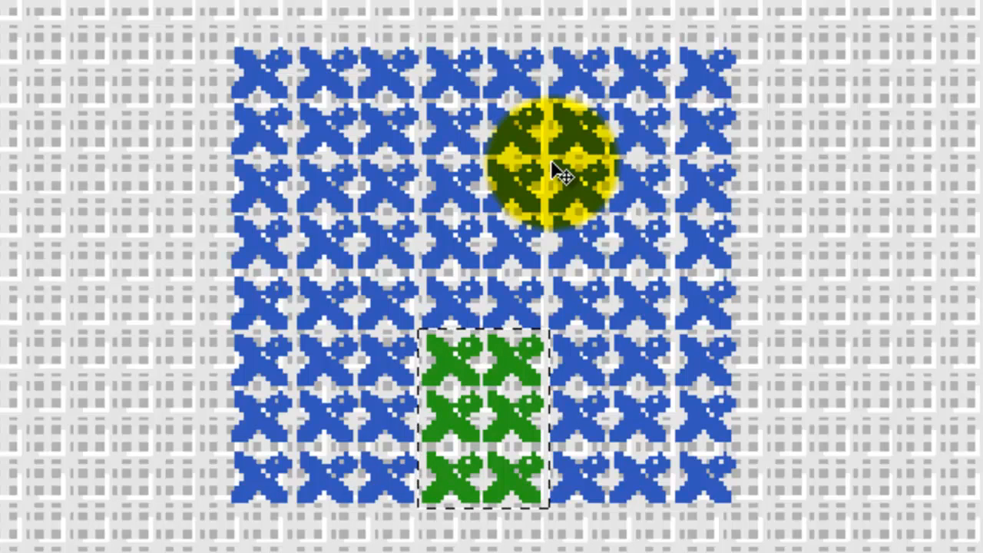
drag(561, 169, 388, 184)
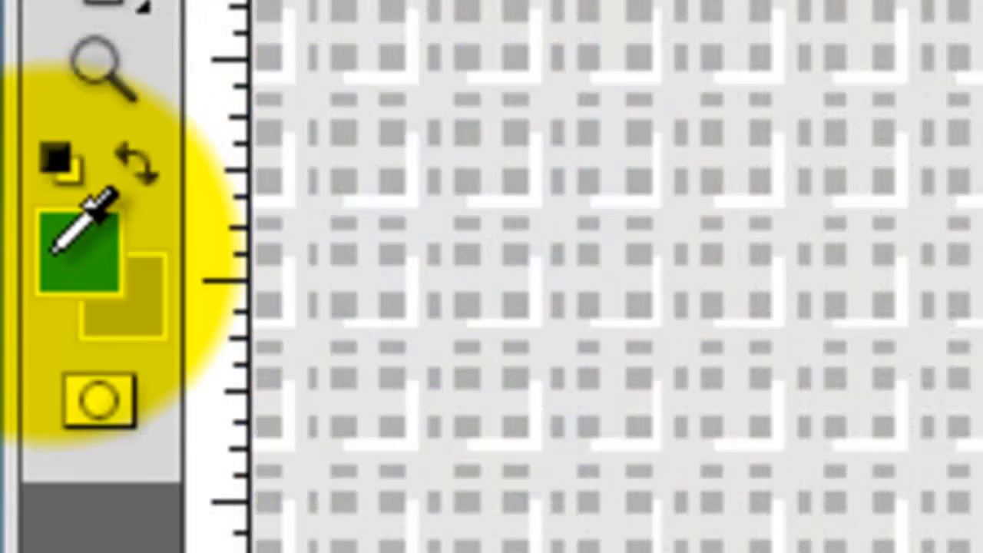
click(98, 249)
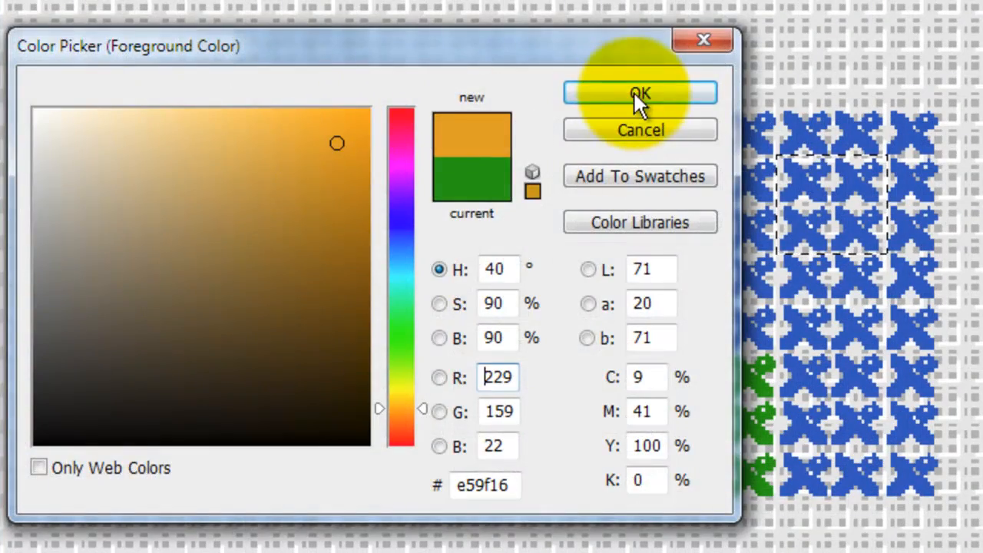
click(640, 92)
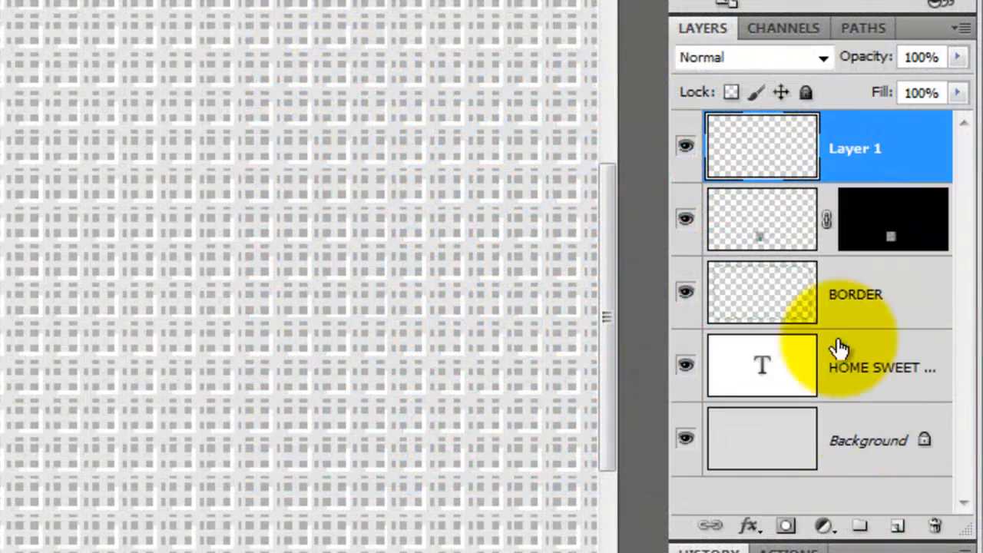
Rename Layer 1 to ROOF and add a new layer named CHIMNEY
double_click(855, 148)
text(ROOF)
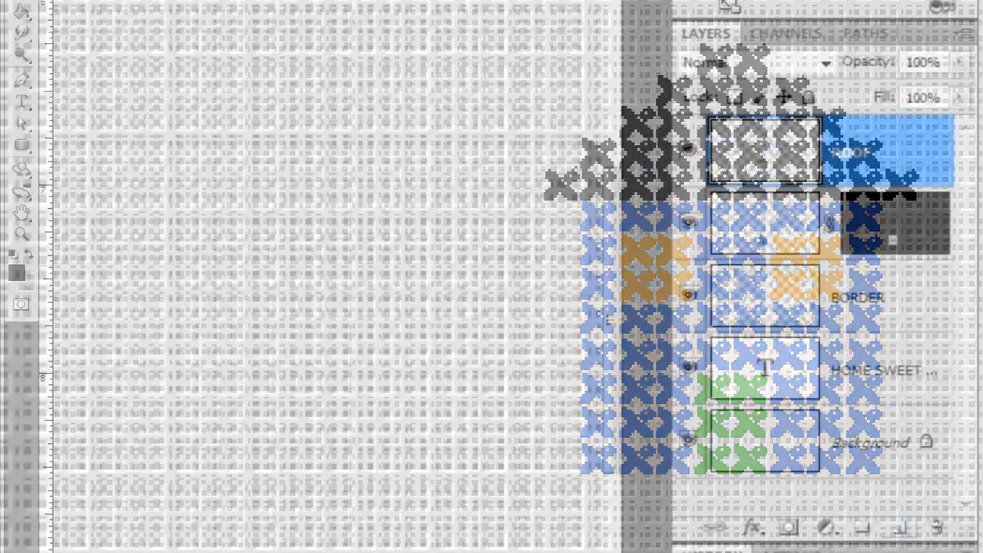
click(919, 528)
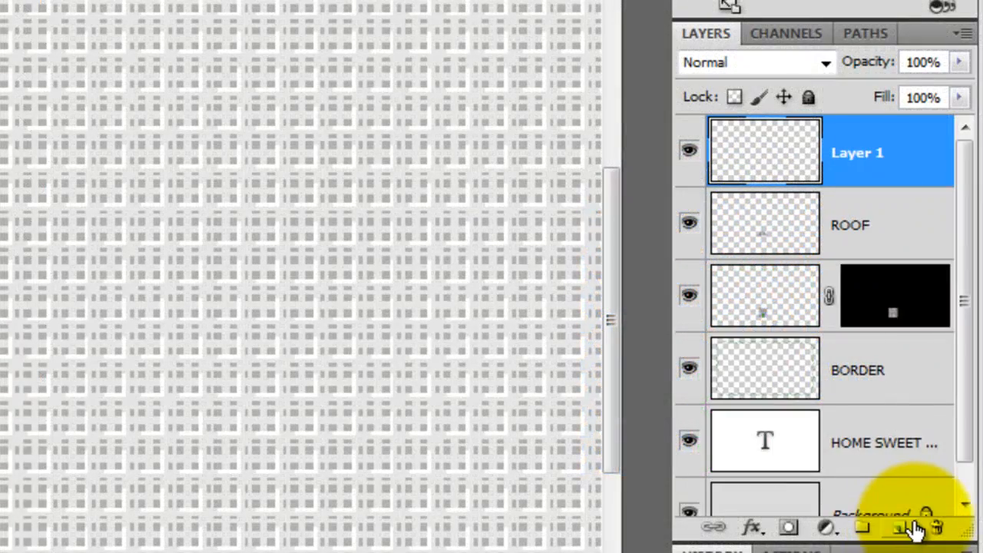
double_click(858, 152)
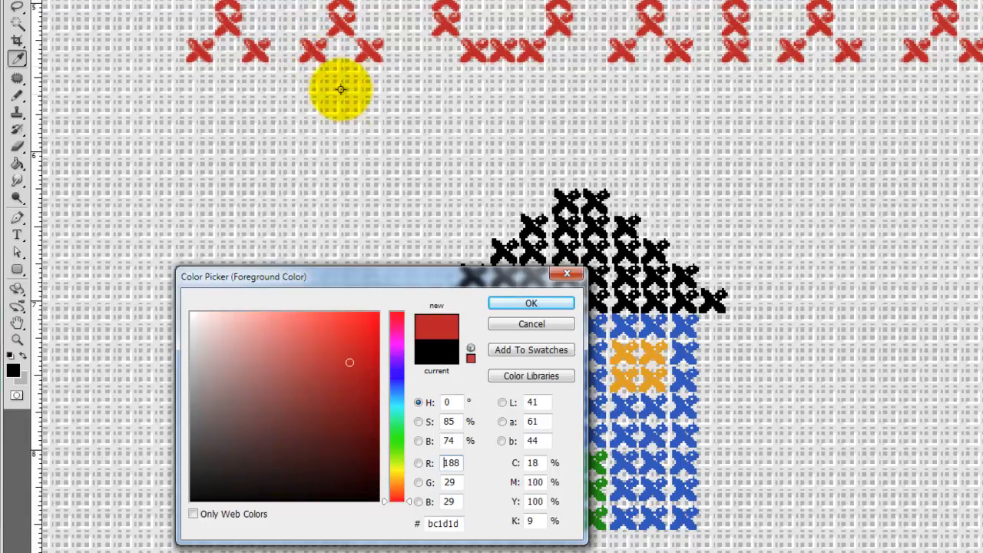
Stitch the chimney in red and begin orange stitches on the SUN layer
click(531, 303)
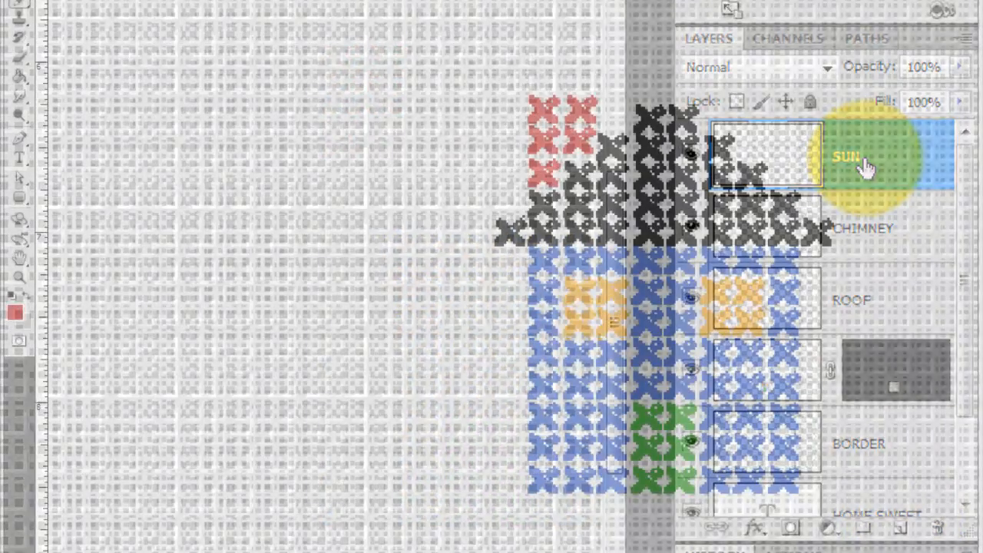
click(15, 311)
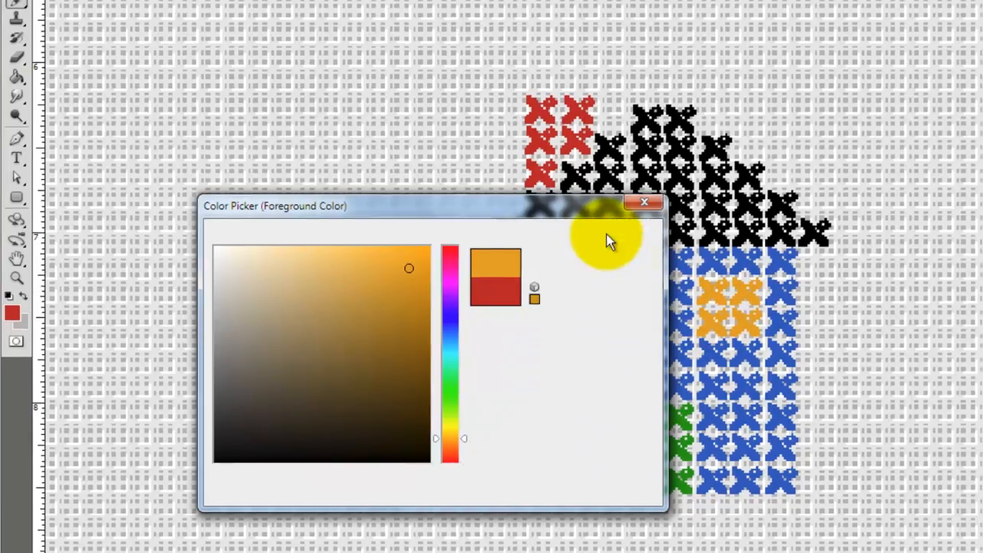
click(644, 202)
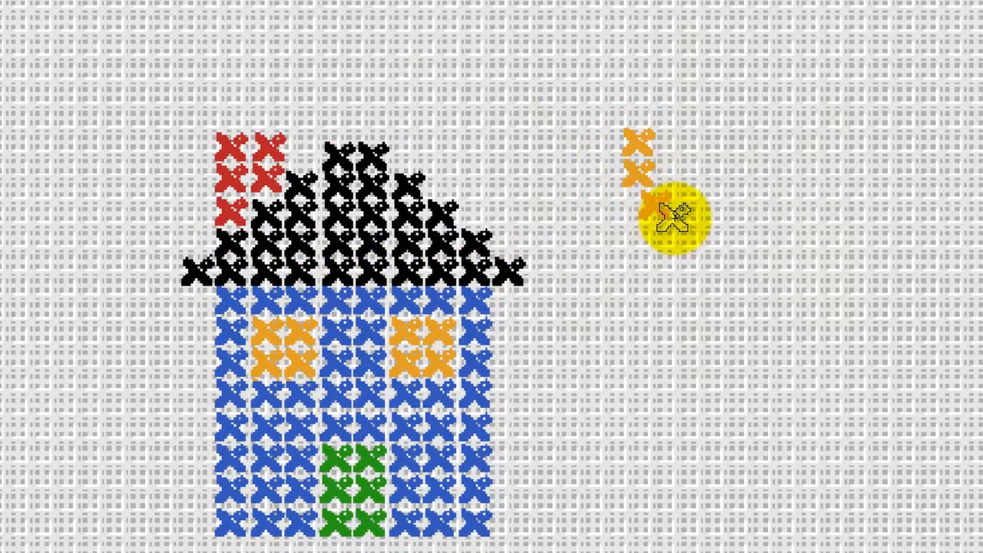